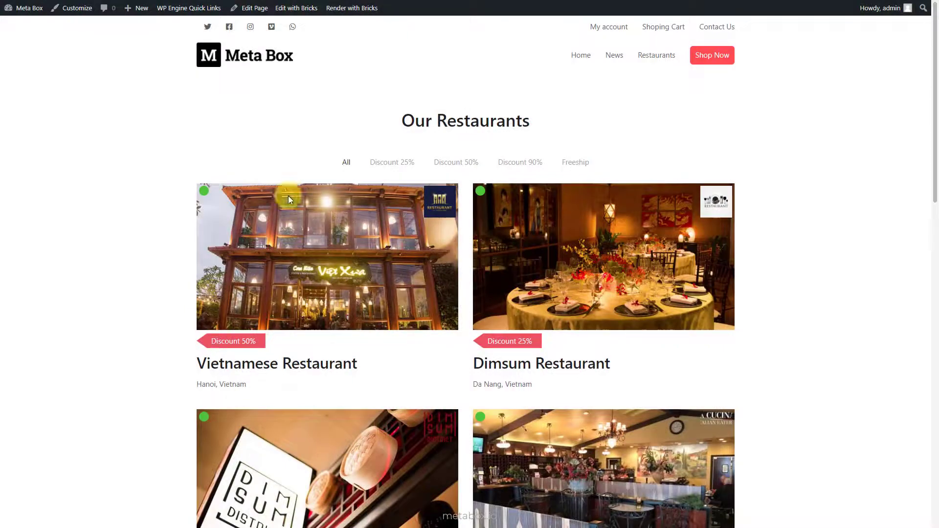
Leave the Our Restaurants front-end page for the WordPress admin plugins list.
click(520, 162)
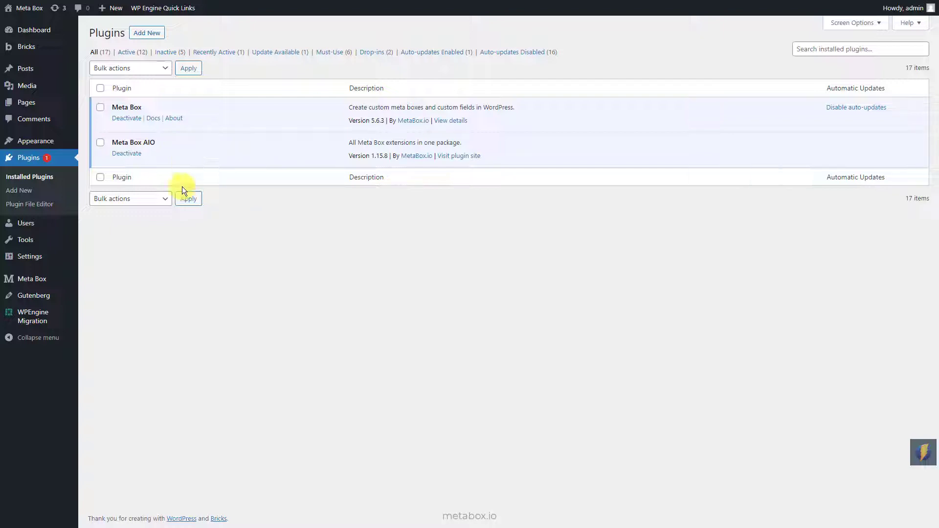
mouse_move(31, 278)
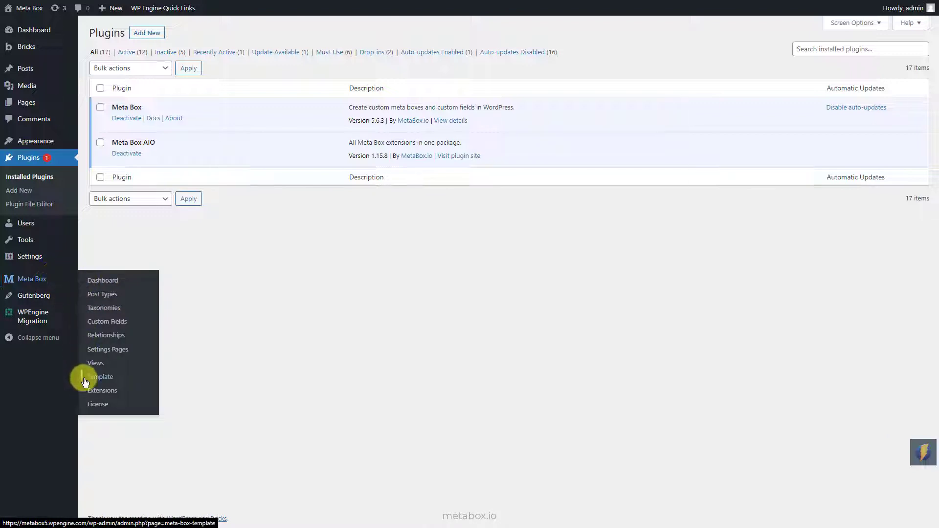
Review the Meta Box extensions list, scrolling through the enabled extensions.
click(102, 390)
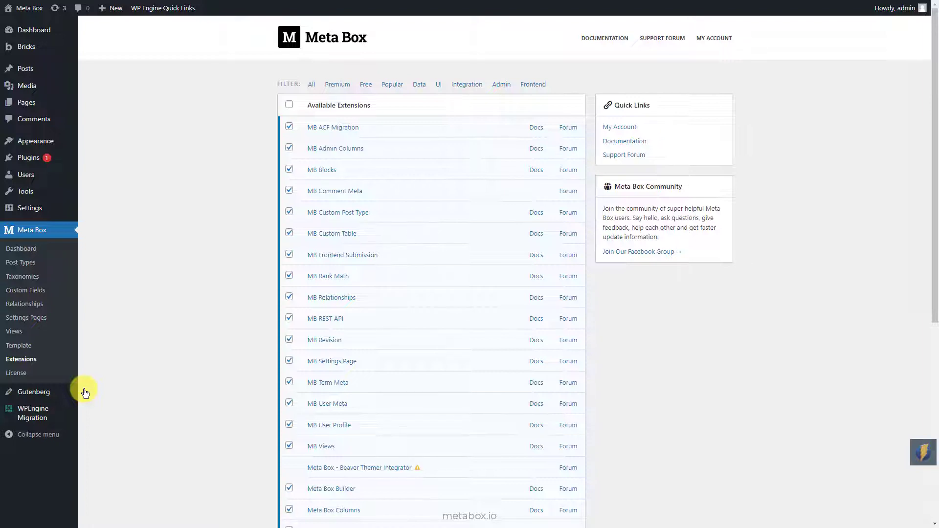
mouse_move(368, 149)
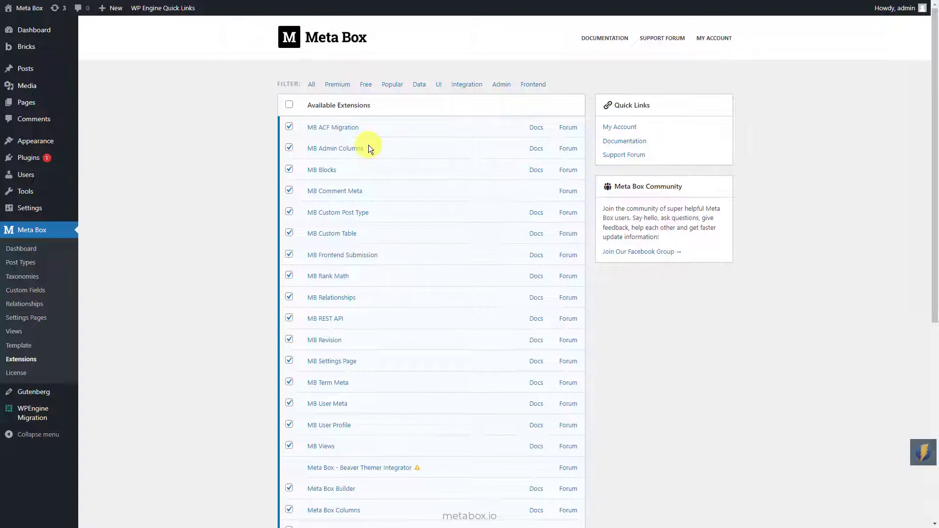
mouse_move(381, 216)
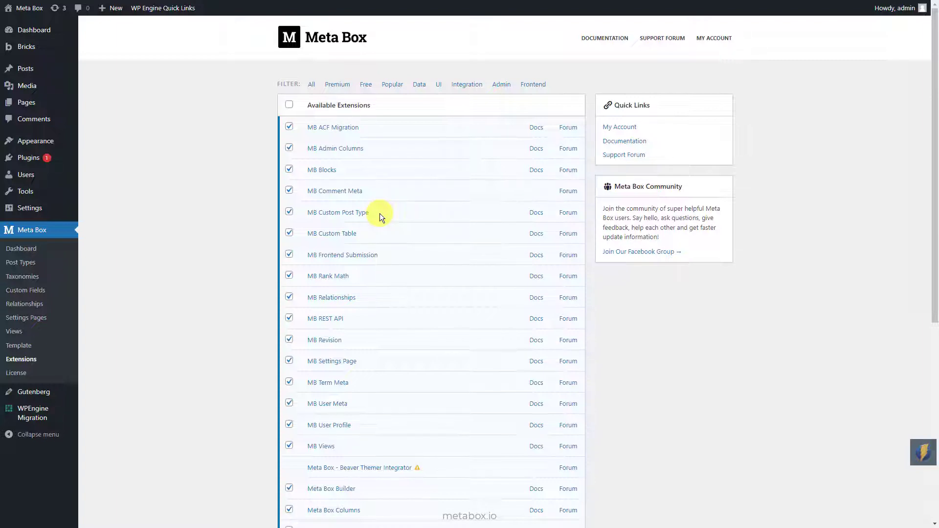
scroll(down, 3)
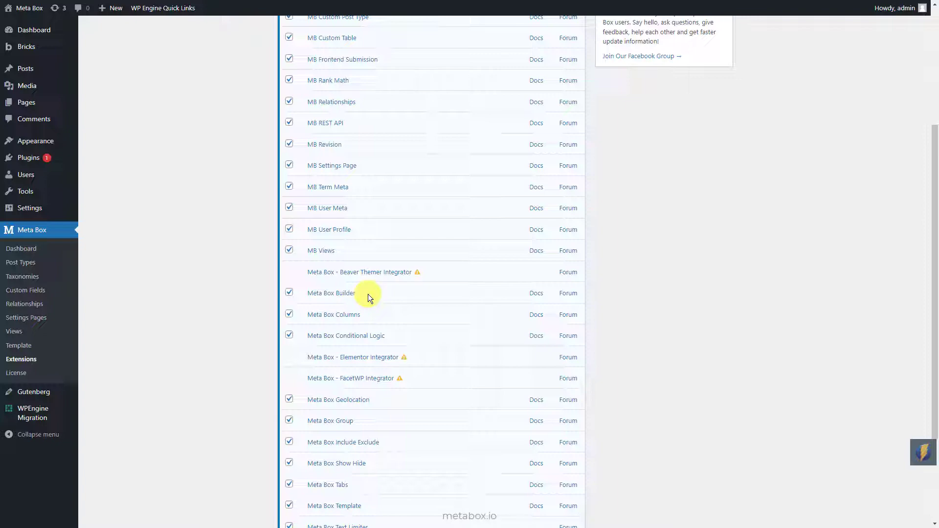
click(34, 140)
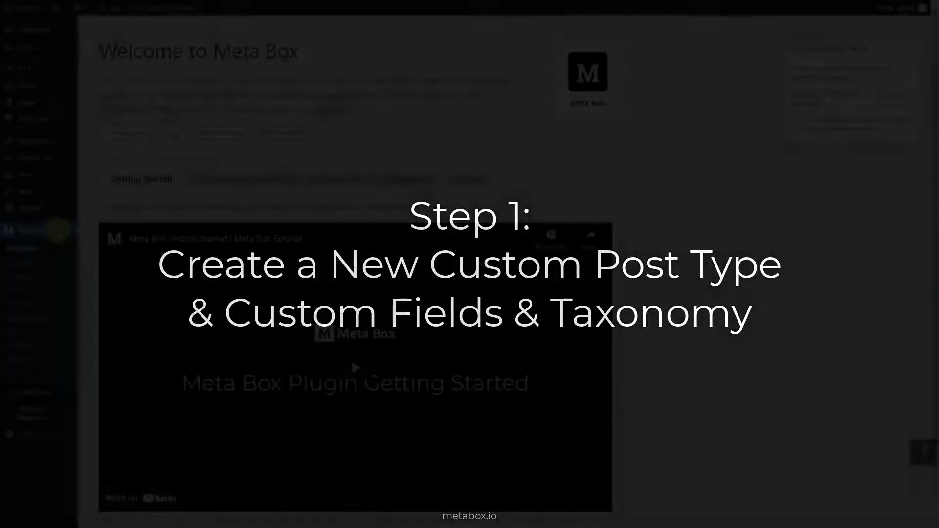
Create and publish a Restaurants post type (singular Restaurant, slug restaurant) via Meta Box.
click(21, 262)
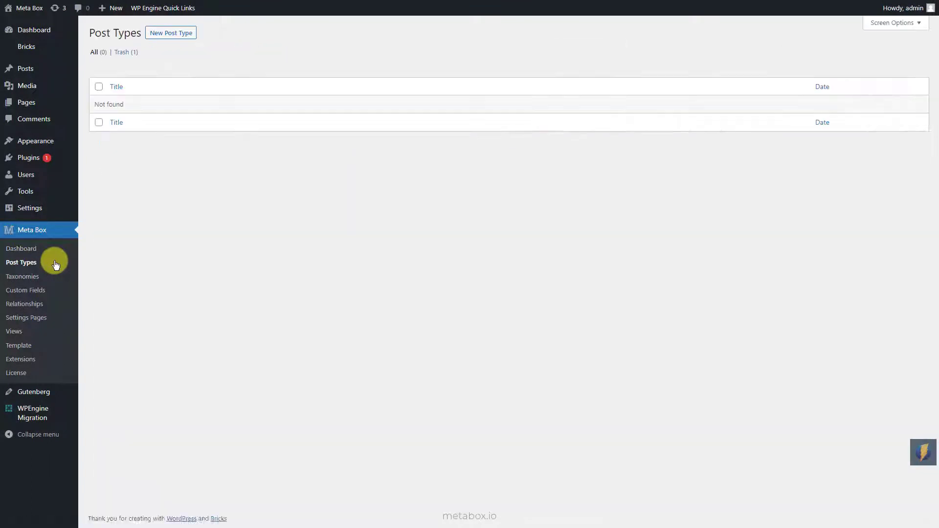
click(171, 32)
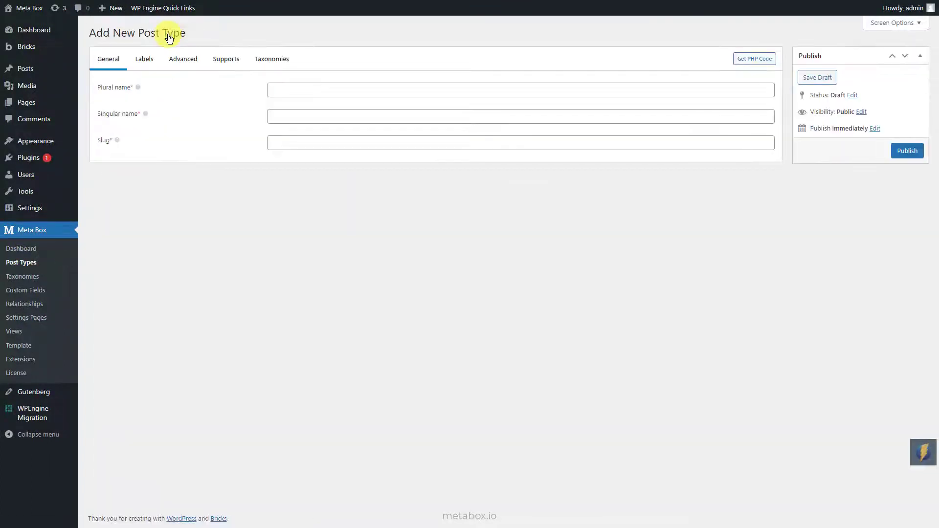
text(Restaurants)
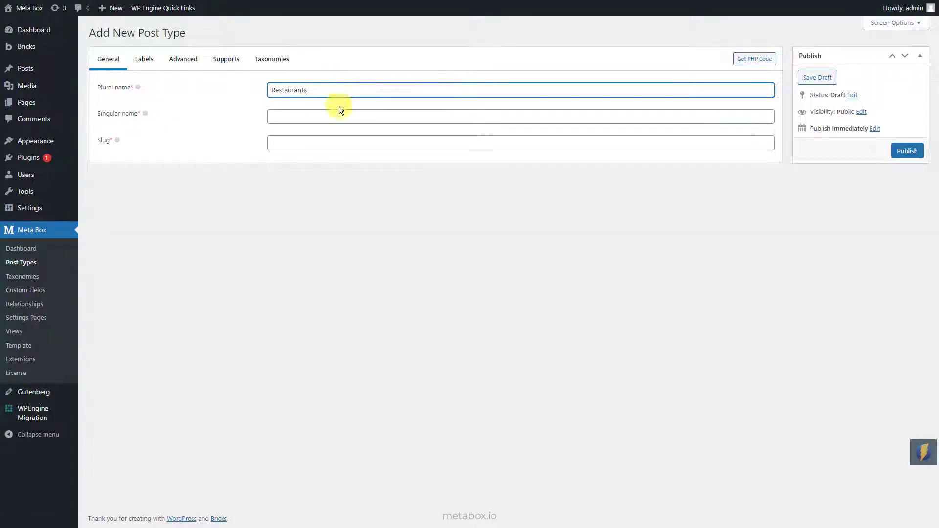
click(906, 150)
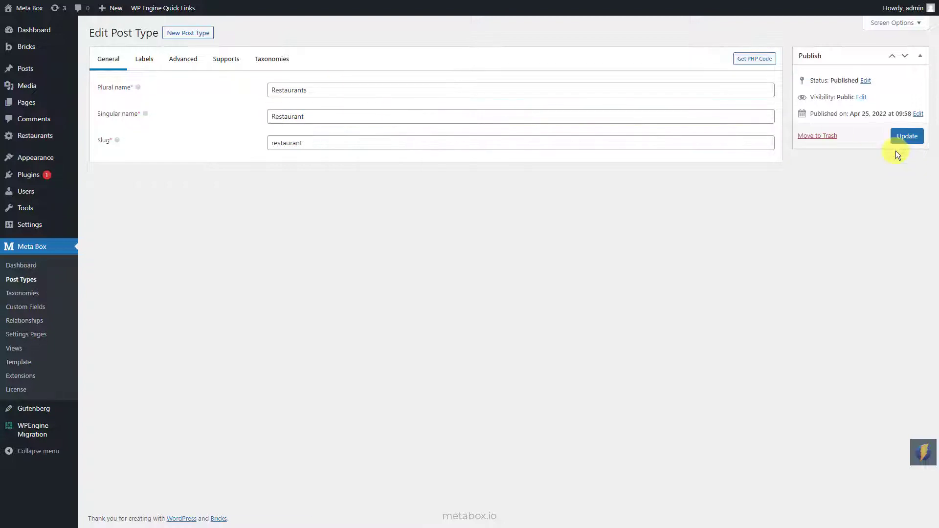
mouse_move(35, 136)
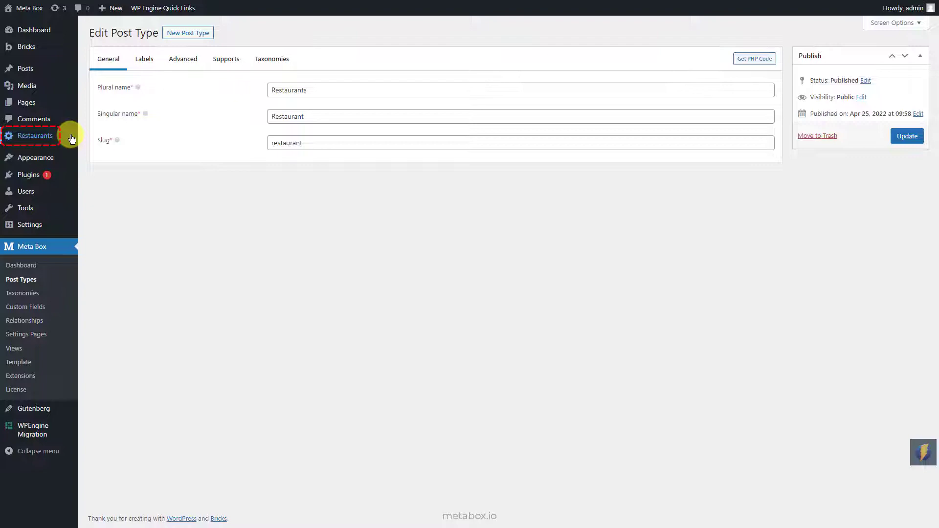
click(31, 246)
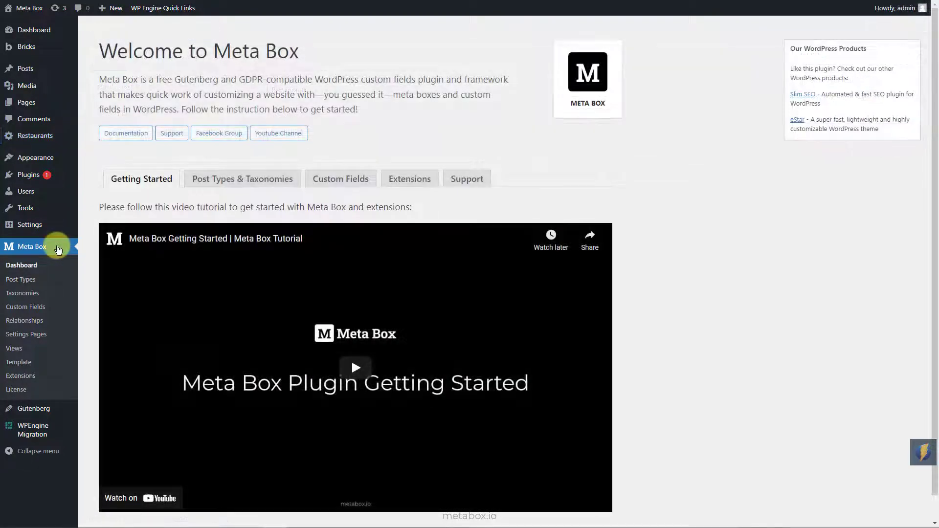
Start a Restaurant Information field group and add an Address text field.
click(26, 306)
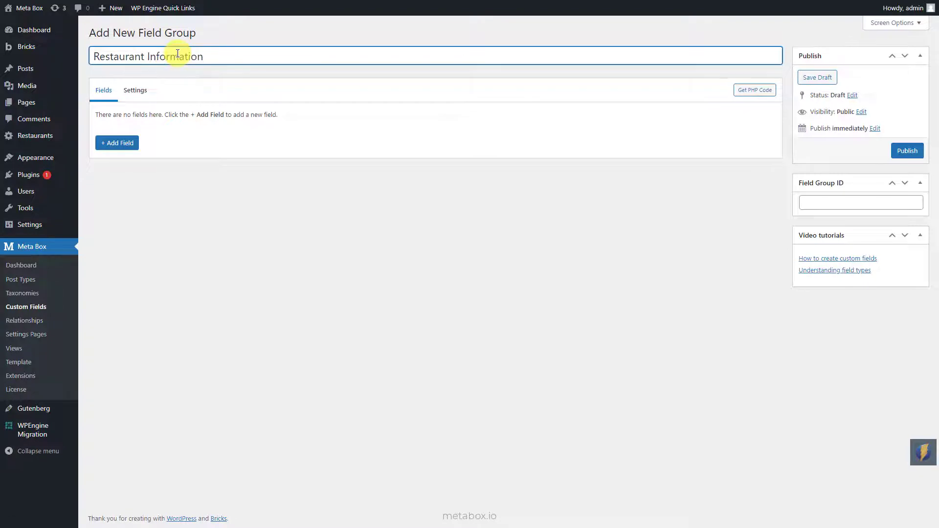
click(117, 142)
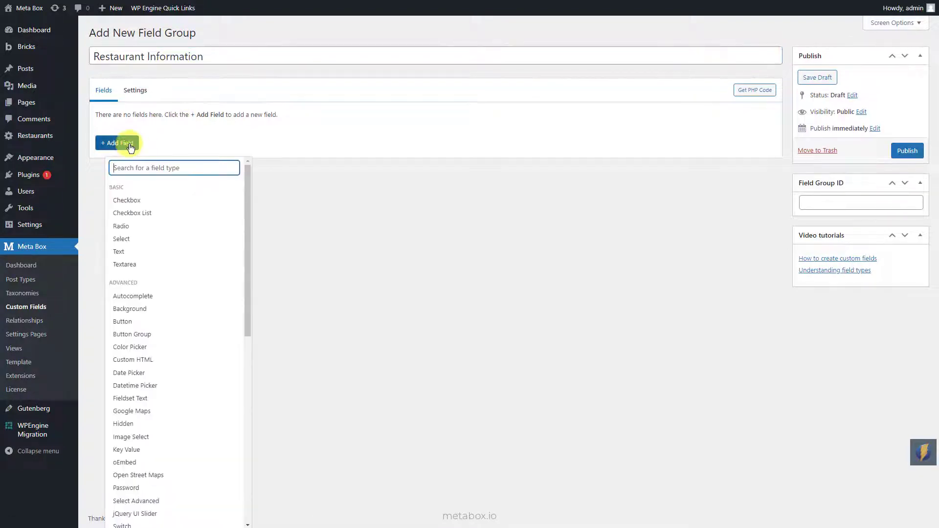
text(Text)
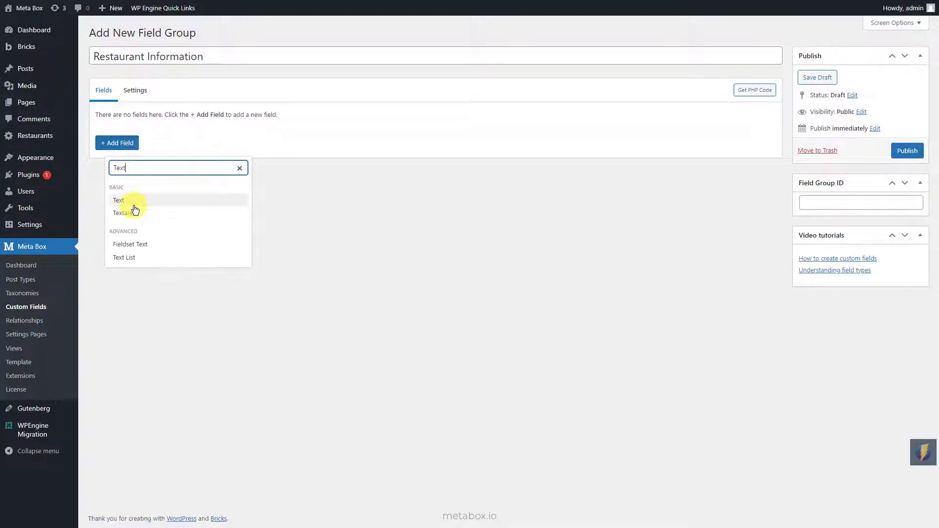
click(118, 200)
text(Singl)
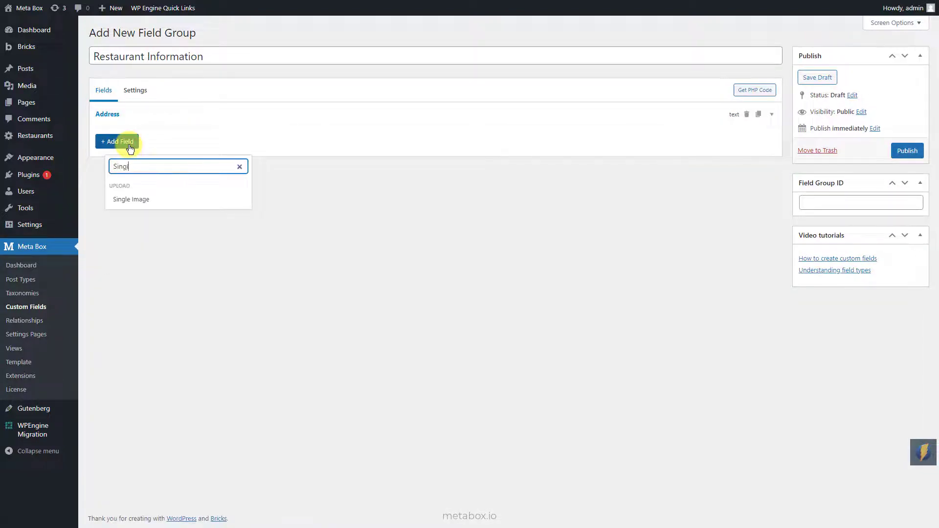
Add a Logo single-image field and a Status select field with open/close choices.
click(130, 199)
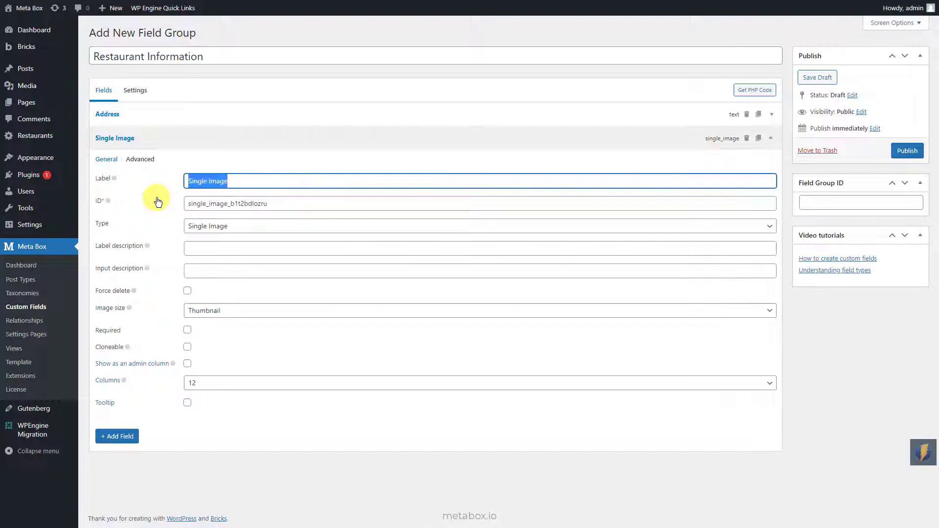
text(Logo)
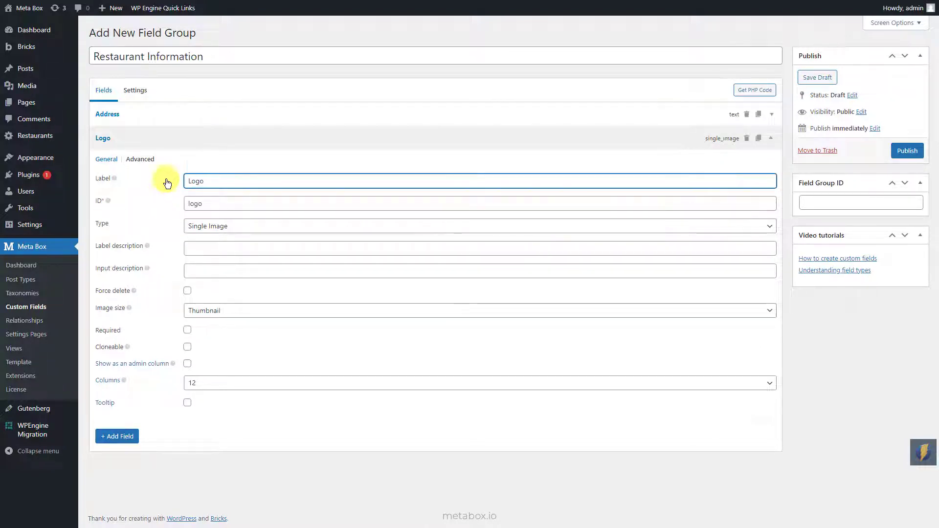
click(117, 166)
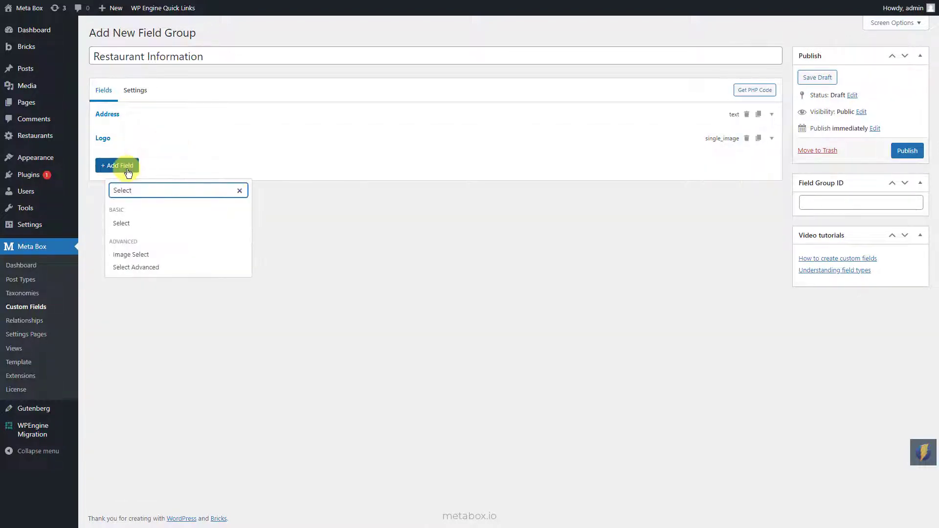
click(120, 223)
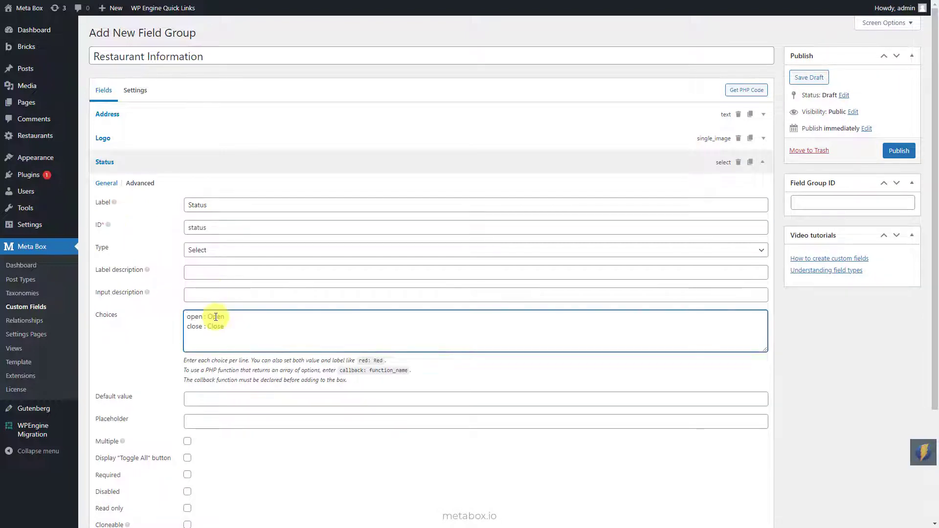
click(762, 162)
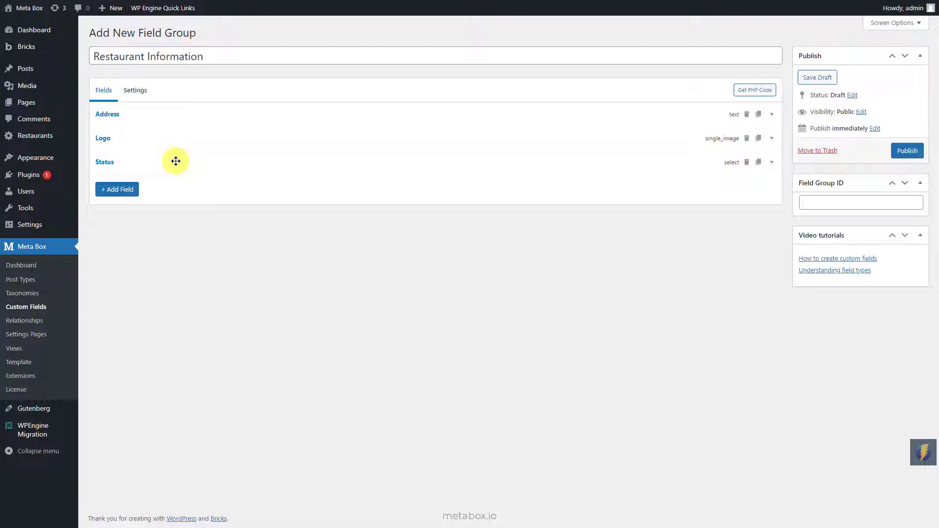
mouse_move(135, 91)
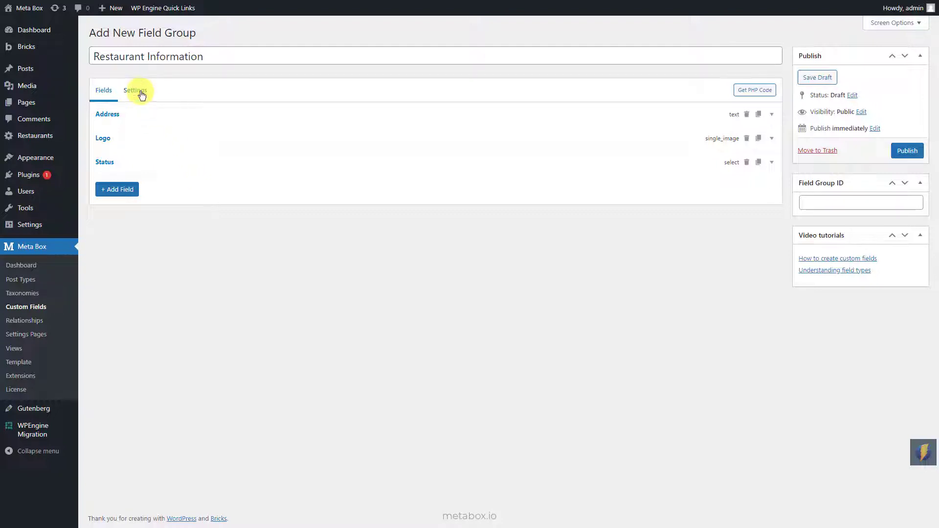
Assign the field group's location to the Restaurant post type and publish it.
click(135, 90)
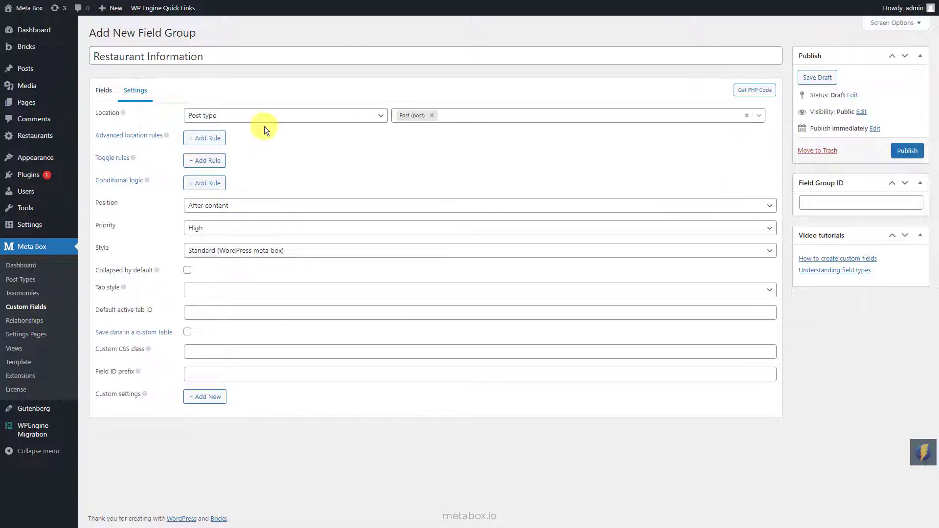
click(575, 115)
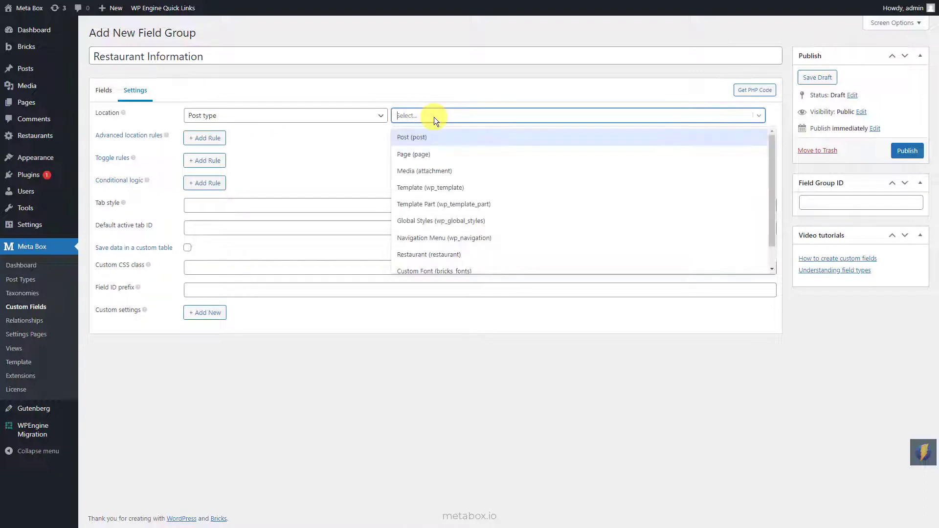
click(429, 253)
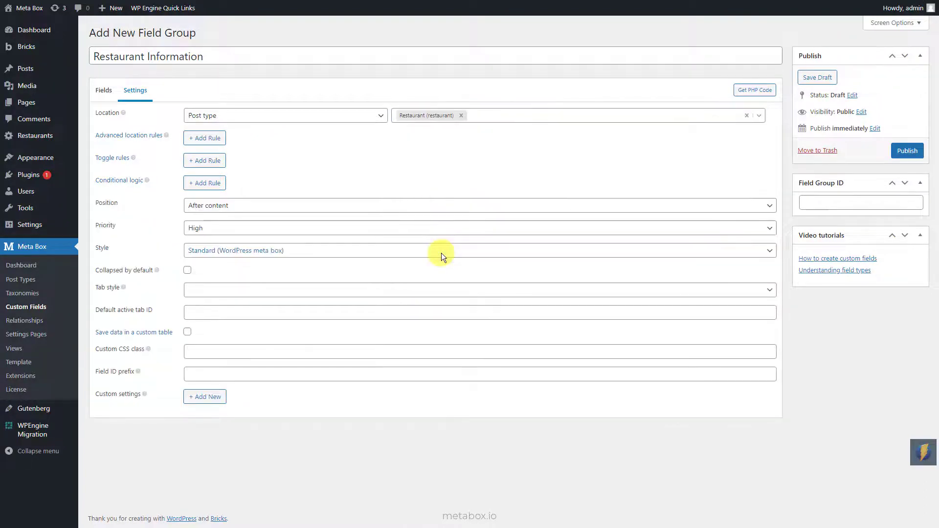
click(906, 150)
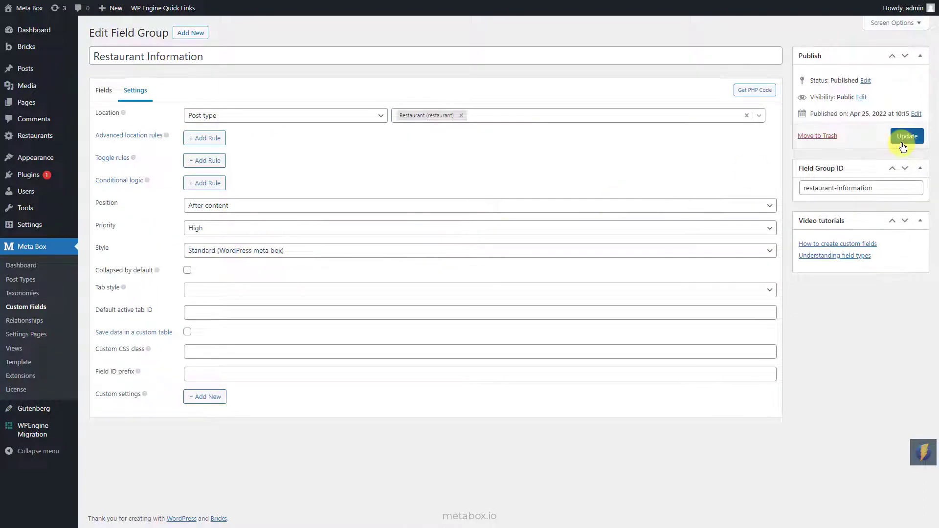
click(22, 292)
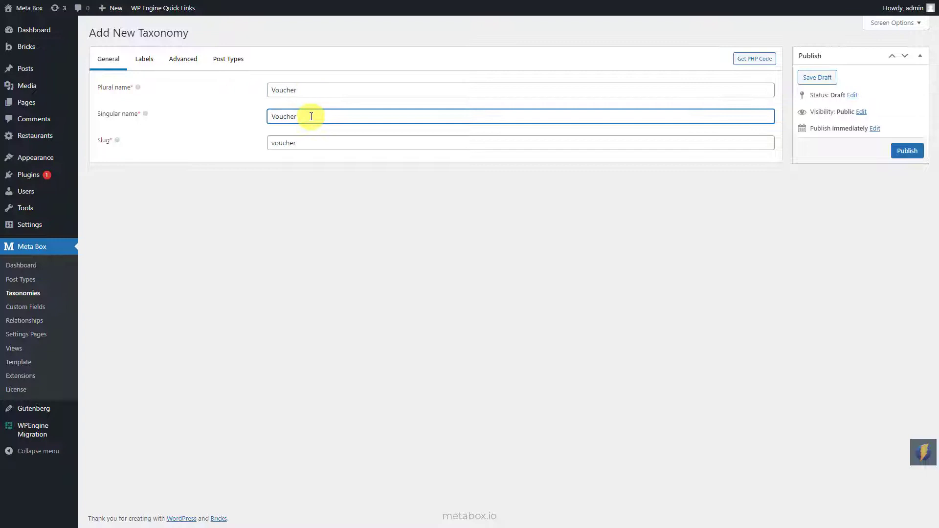
Enable Show admin column for the Voucher taxonomy, attach it to Restaurant and publish.
click(182, 59)
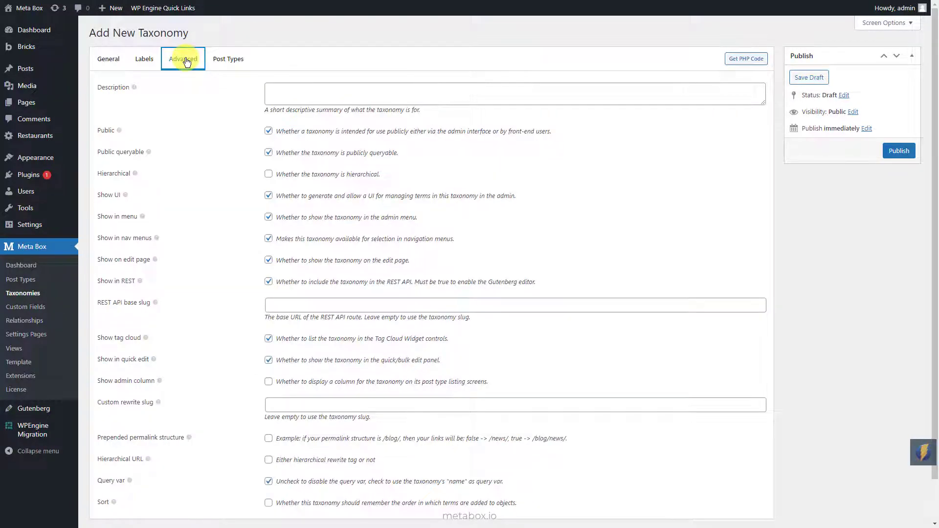
mouse_move(194, 76)
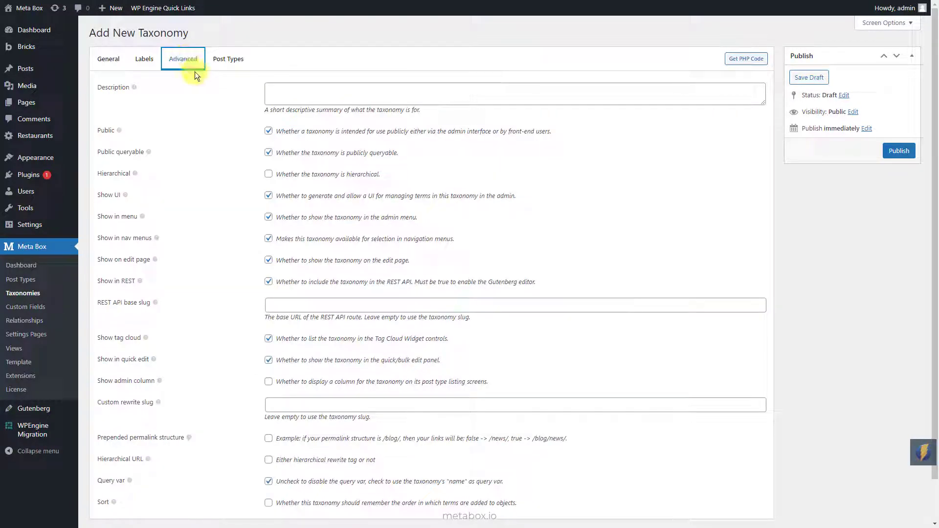
click(269, 381)
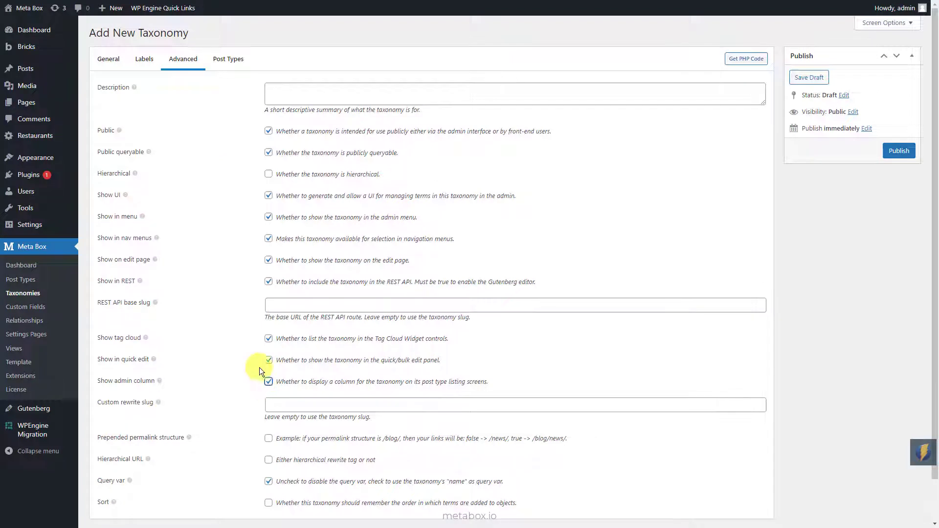
click(227, 58)
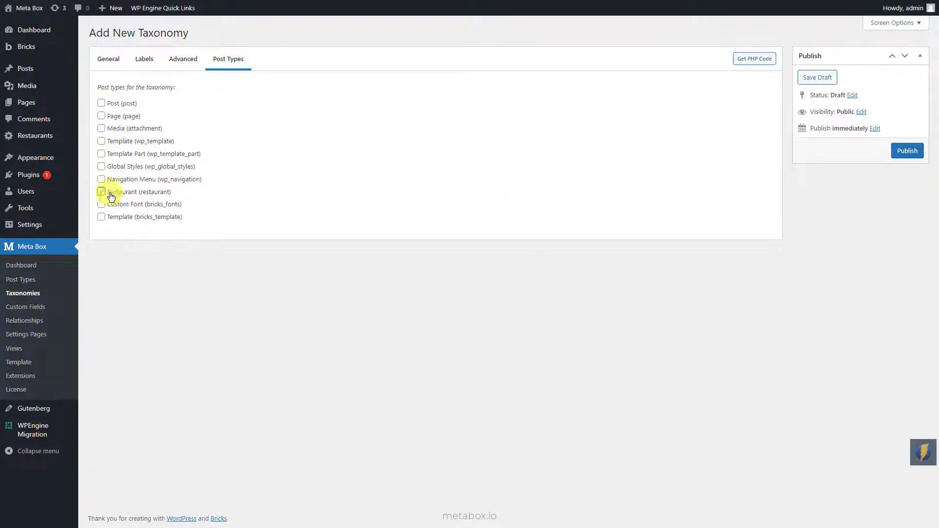
click(907, 150)
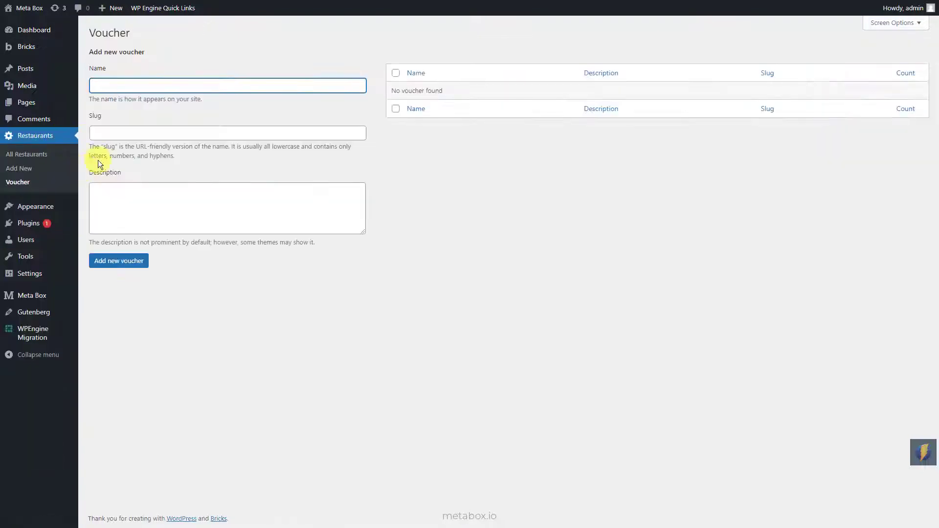
Add the Discount 50% voucher as a new term.
text(Discount 50%)
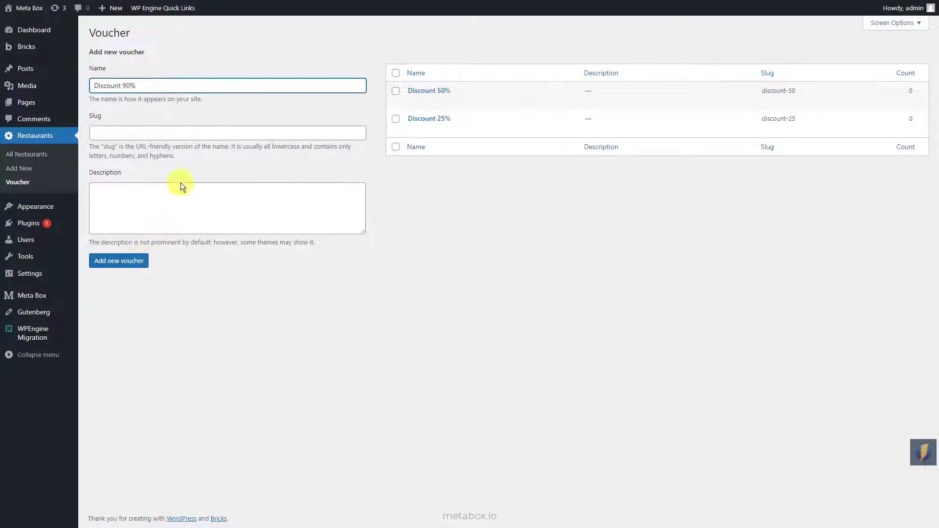
click(118, 260)
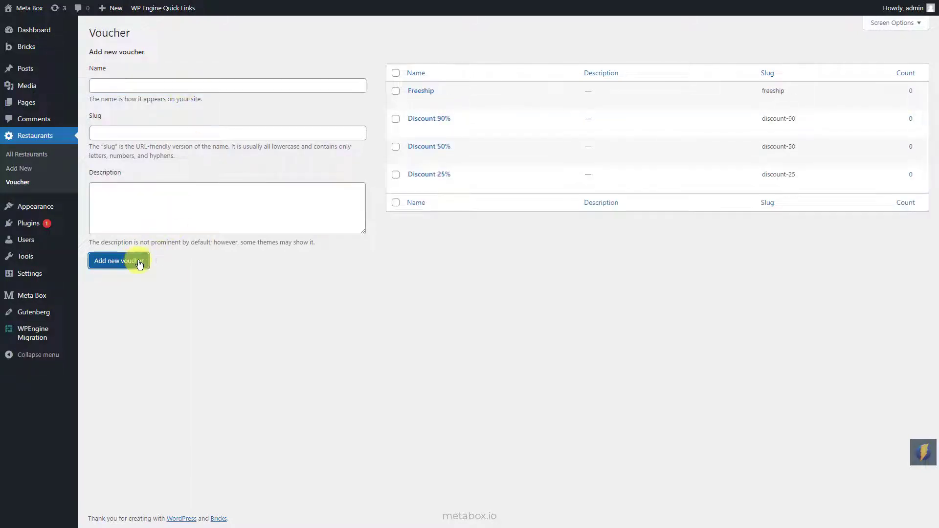
mouse_move(37, 170)
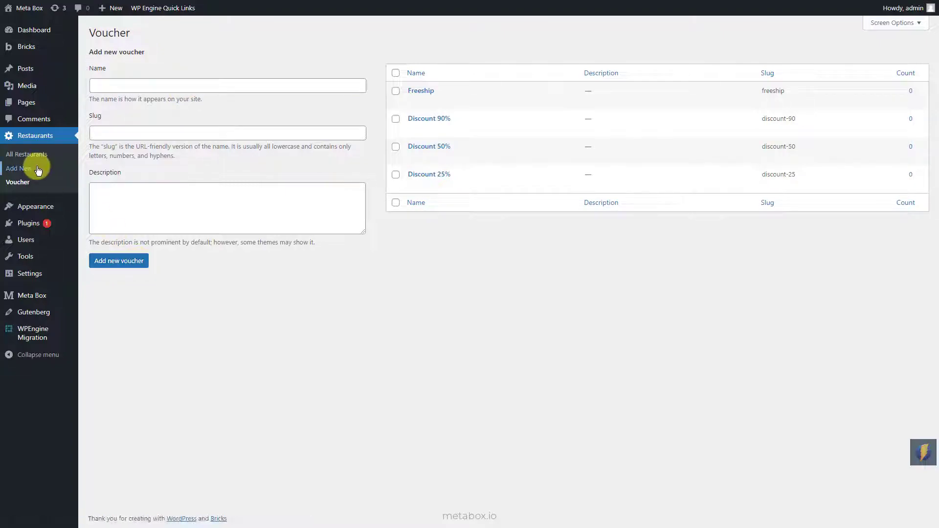
Start a Vietnamese Restaurant post with a description and Hanoi Vietnam address.
click(17, 168)
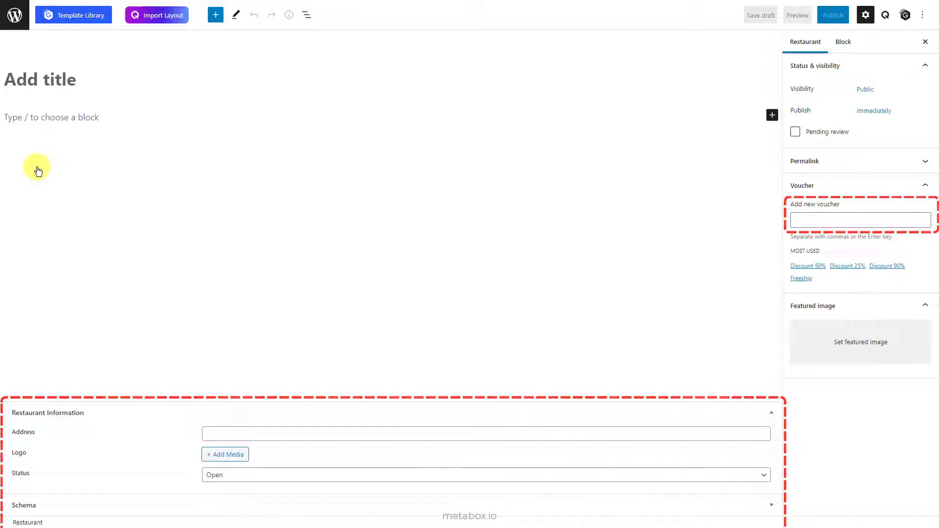
text(Vietnamese Restaurant)
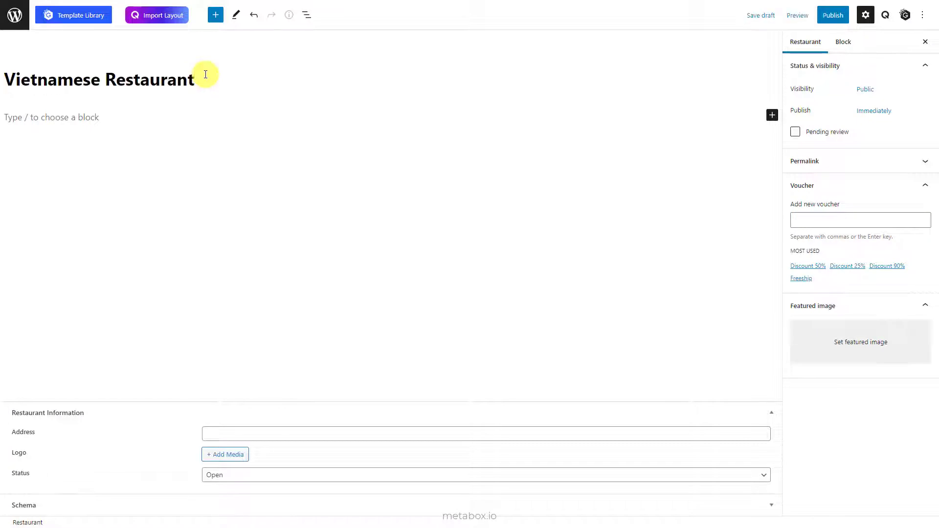
click(51, 117)
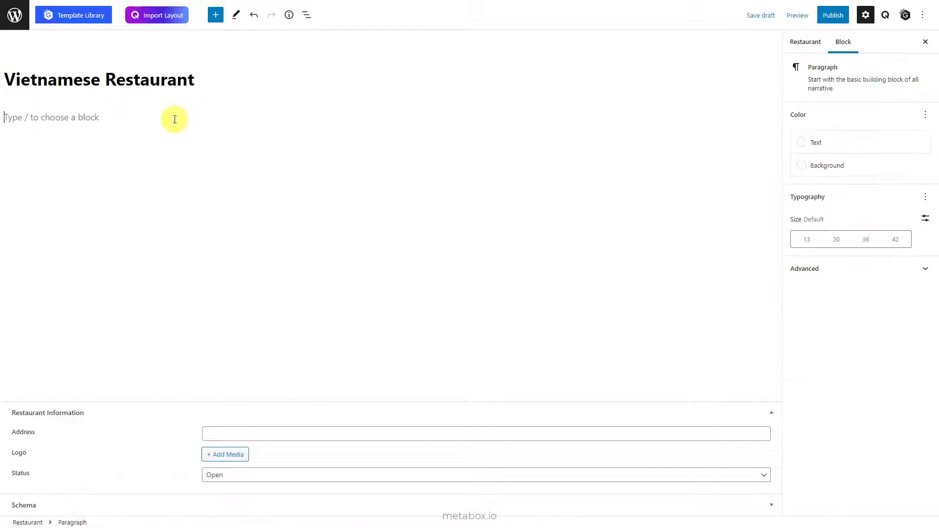
text(Hanoi Vietnam)
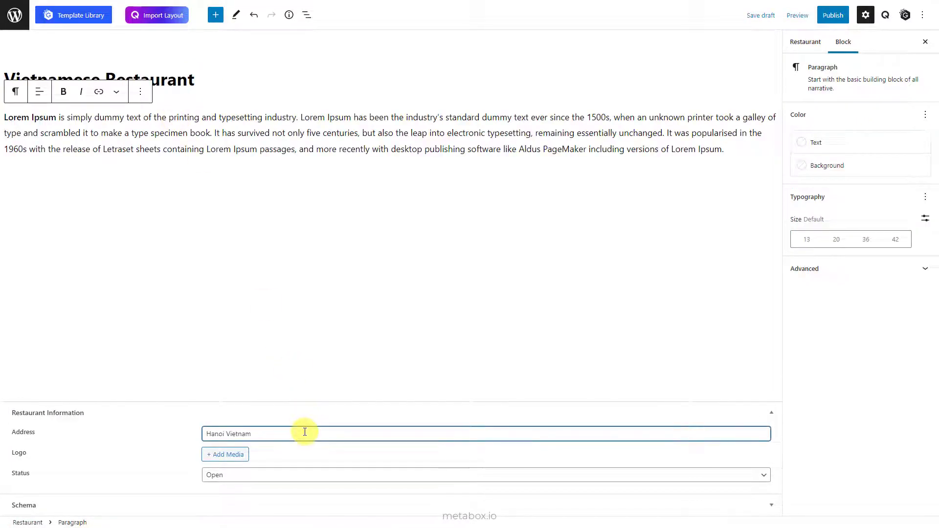
Give the restaurant a logo, the Discount 50% voucher and a storefront featured image.
click(225, 454)
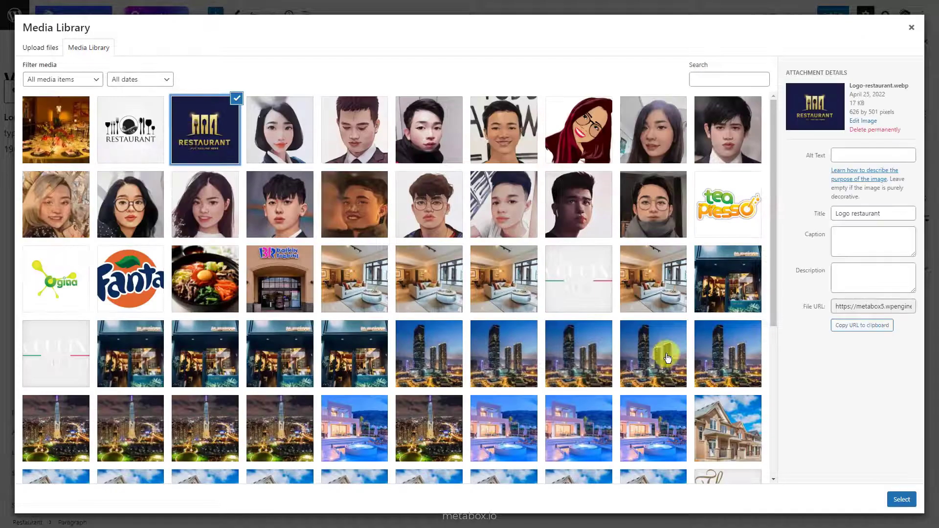
click(901, 498)
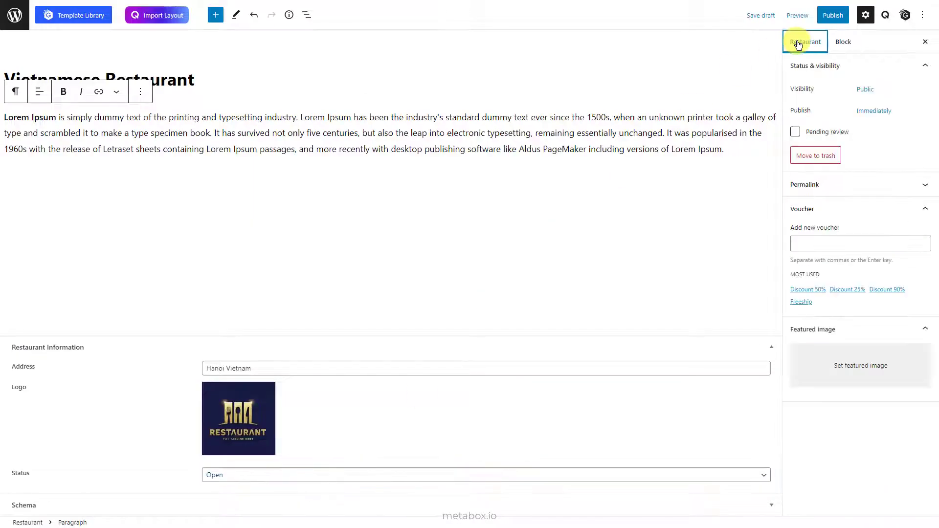
click(807, 290)
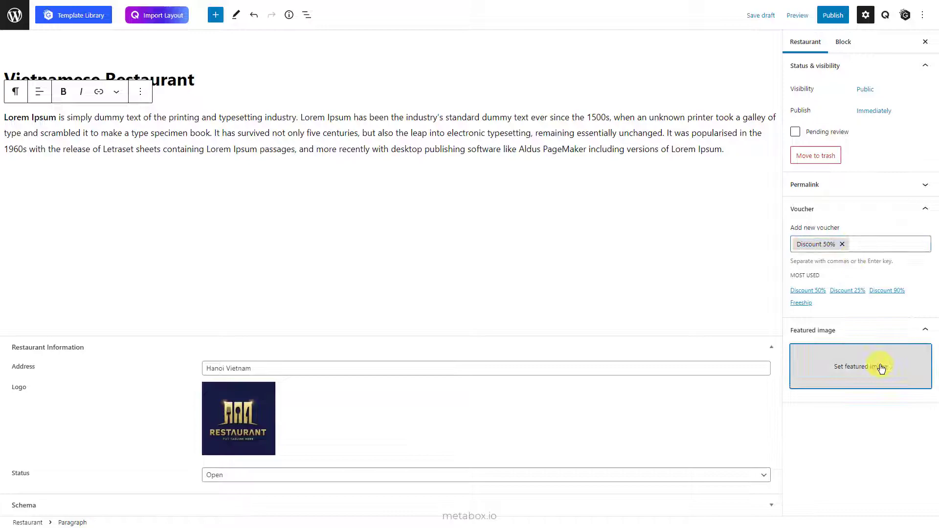
click(859, 366)
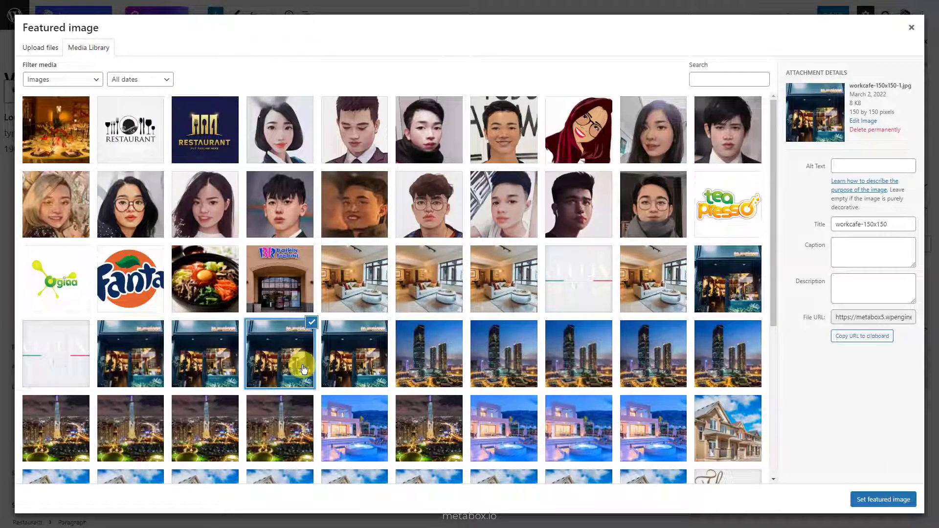
click(883, 499)
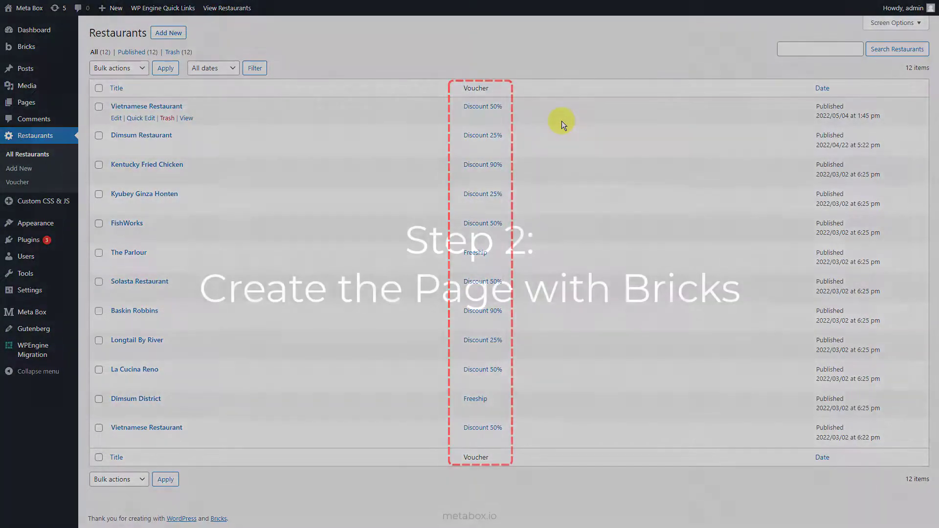
Create and publish a Restaurants page and open it in Bricks.
click(27, 246)
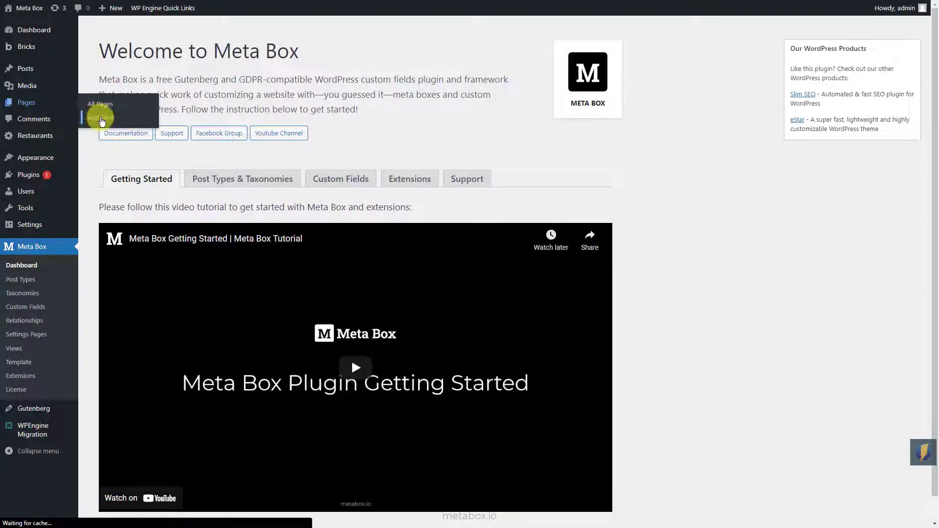
click(100, 117)
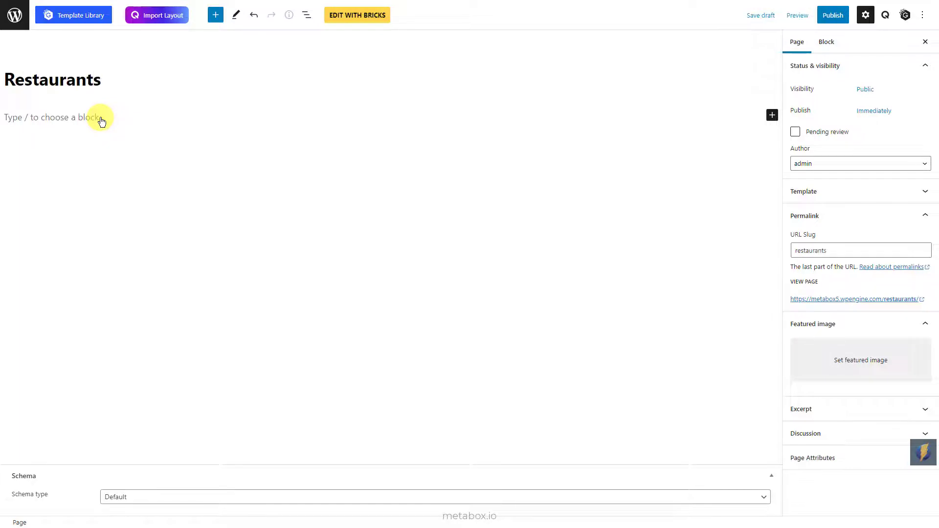
click(832, 14)
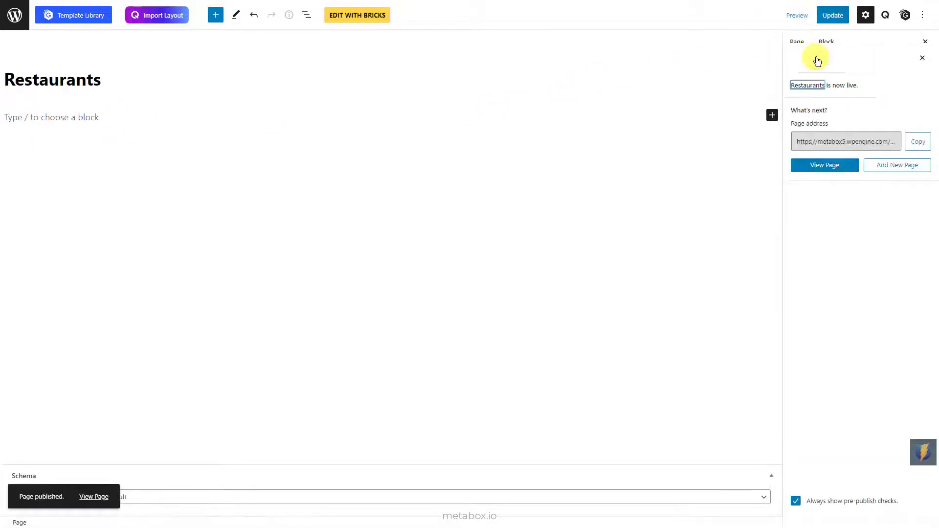
click(357, 14)
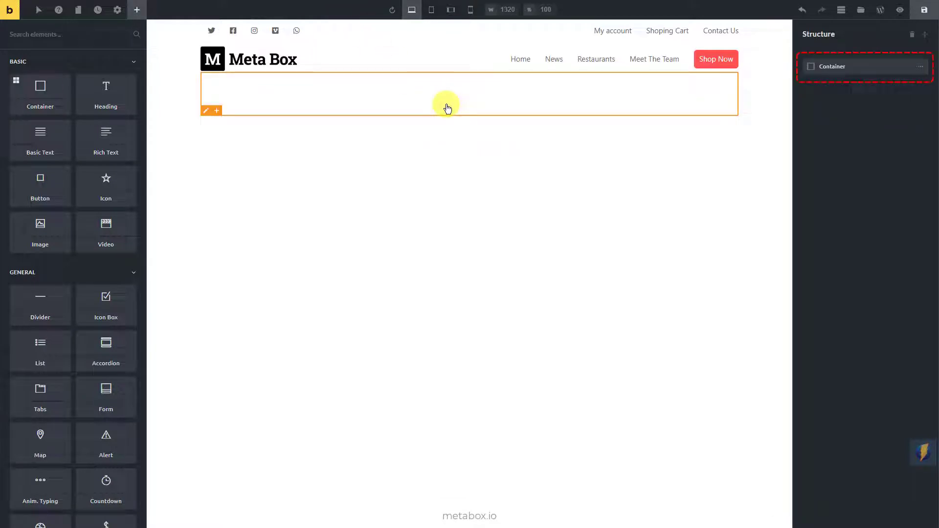
Add an Our Restaurants heading and a Posts element querying Restaurants in descending order.
click(832, 66)
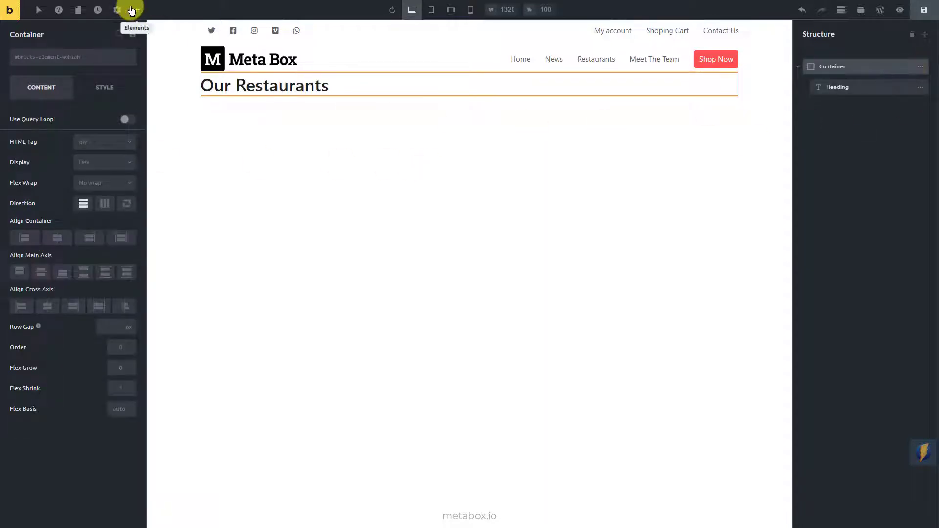
click(136, 10)
text(Post)
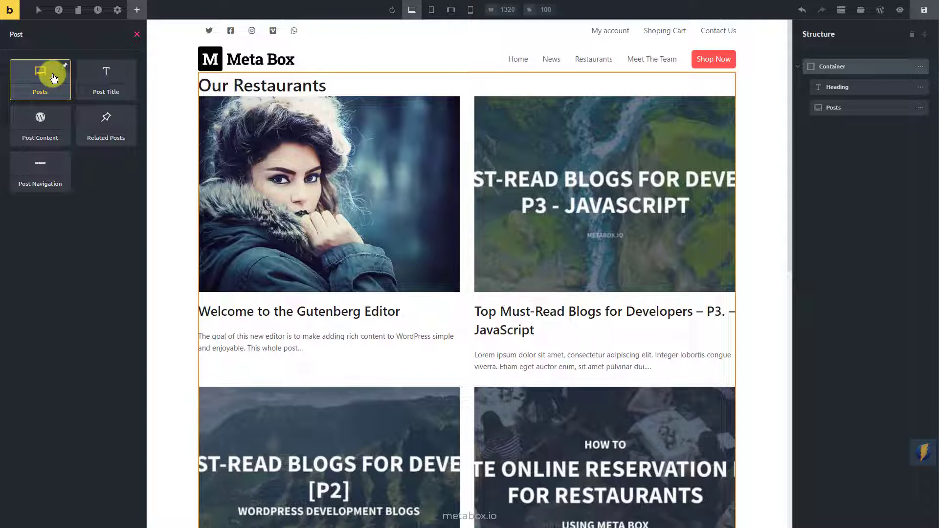
mouse_move(901, 123)
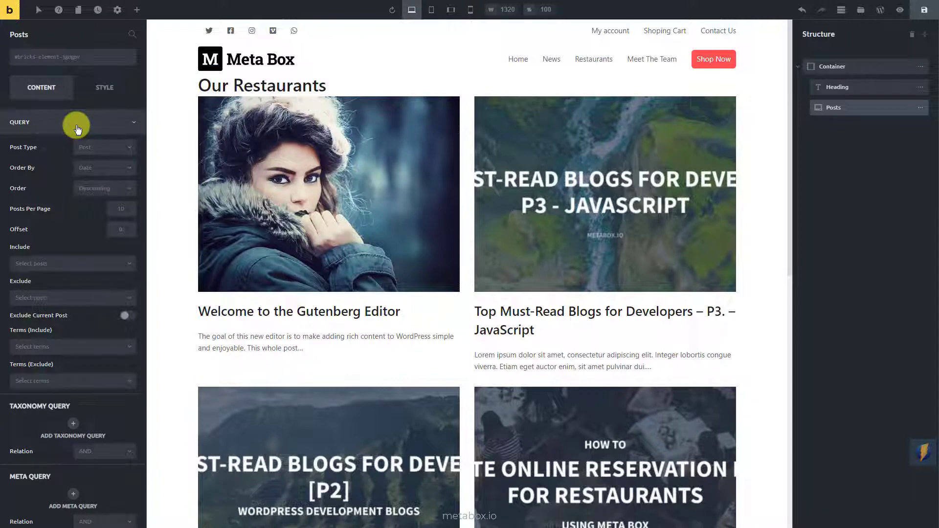
click(104, 147)
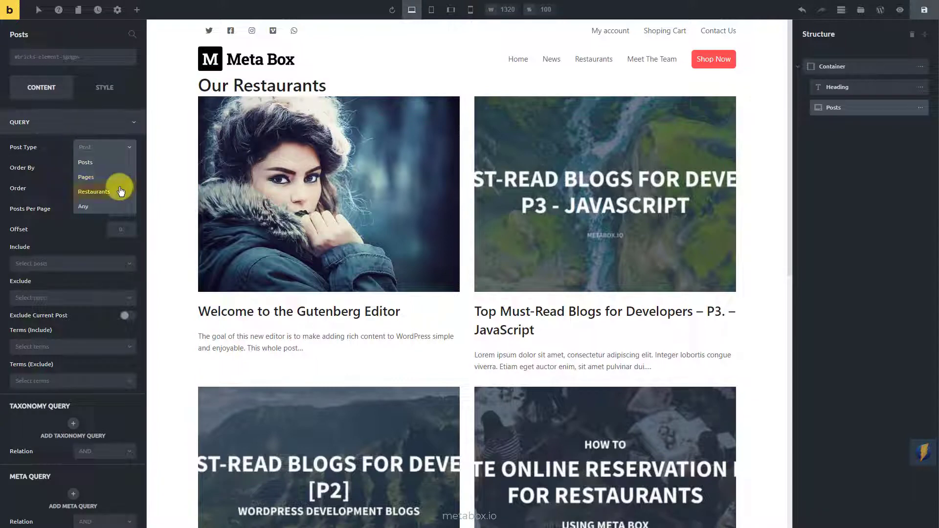
click(94, 191)
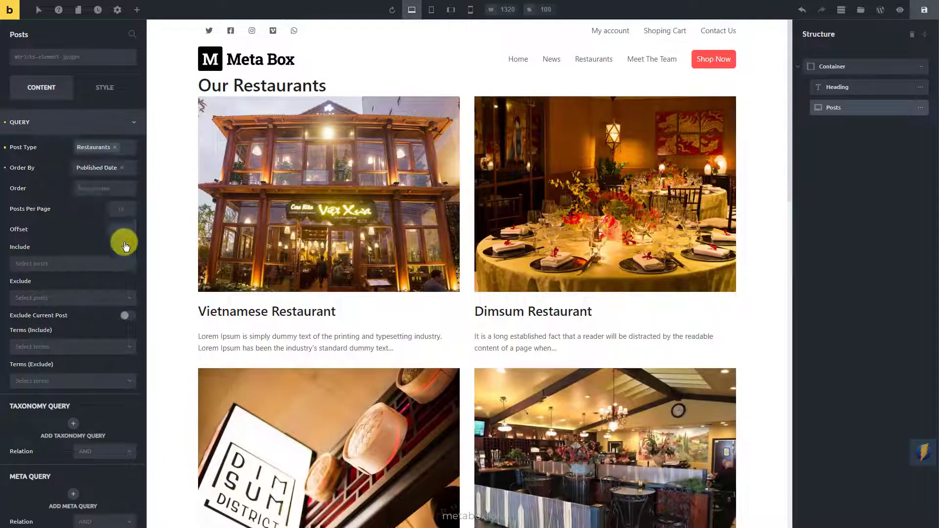
click(104, 188)
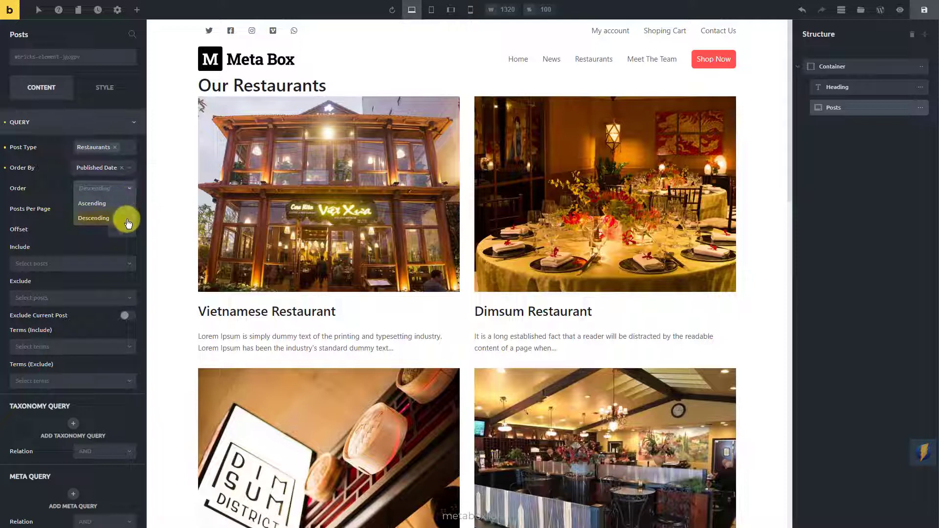
click(93, 217)
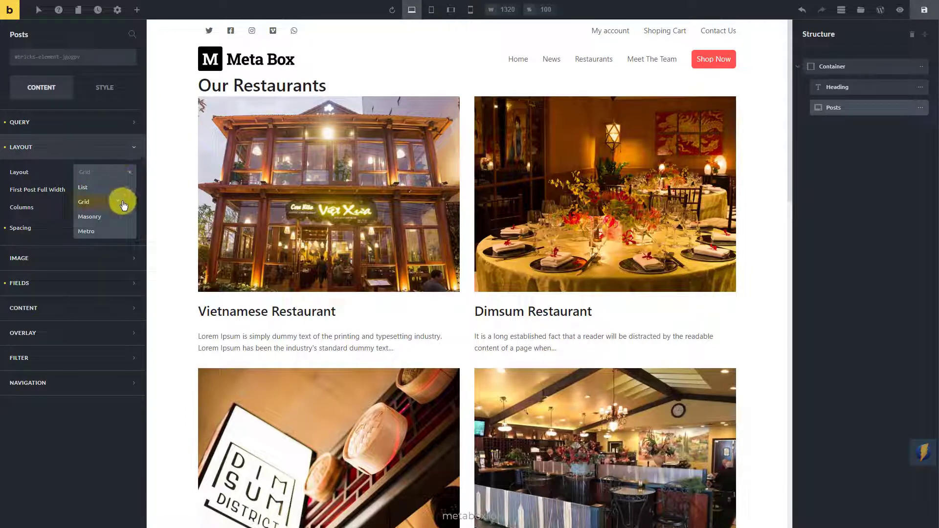
Lay the restaurant posts out as a grid, set its columns and adjust image height.
click(86, 231)
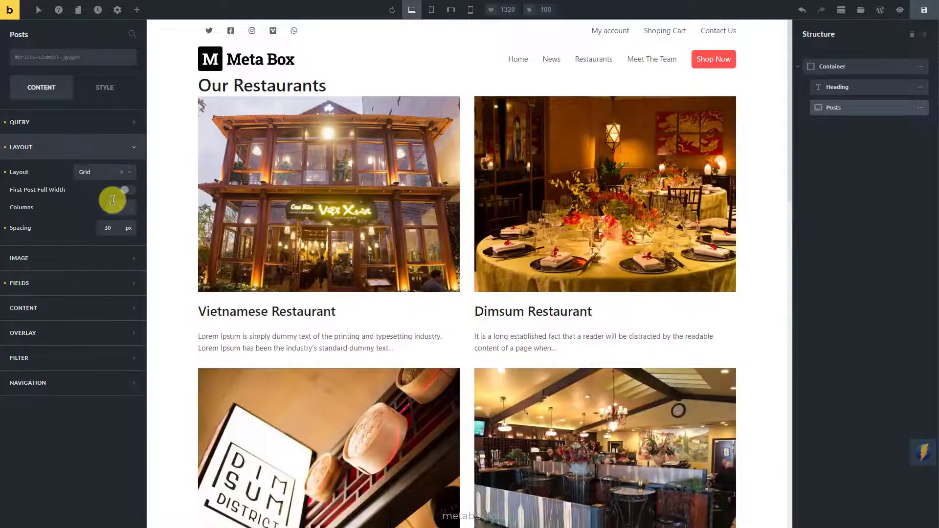
click(21, 147)
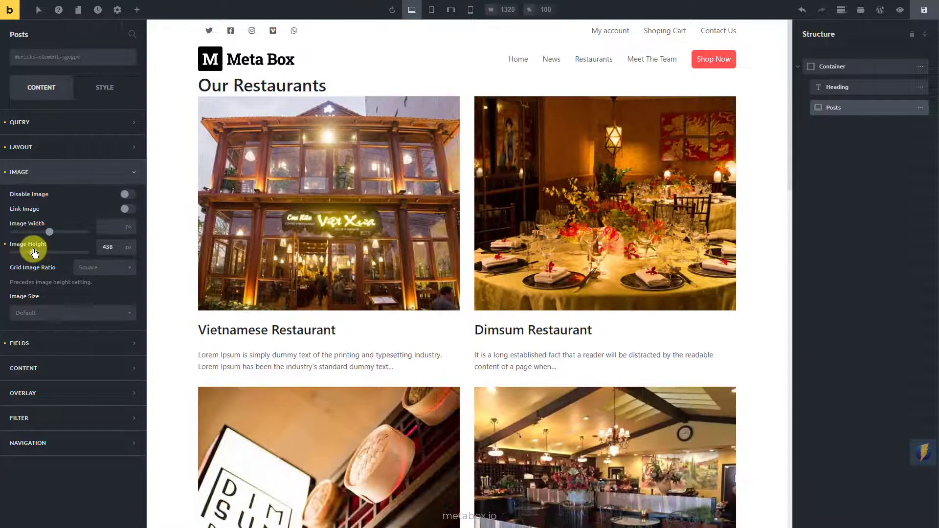
click(19, 171)
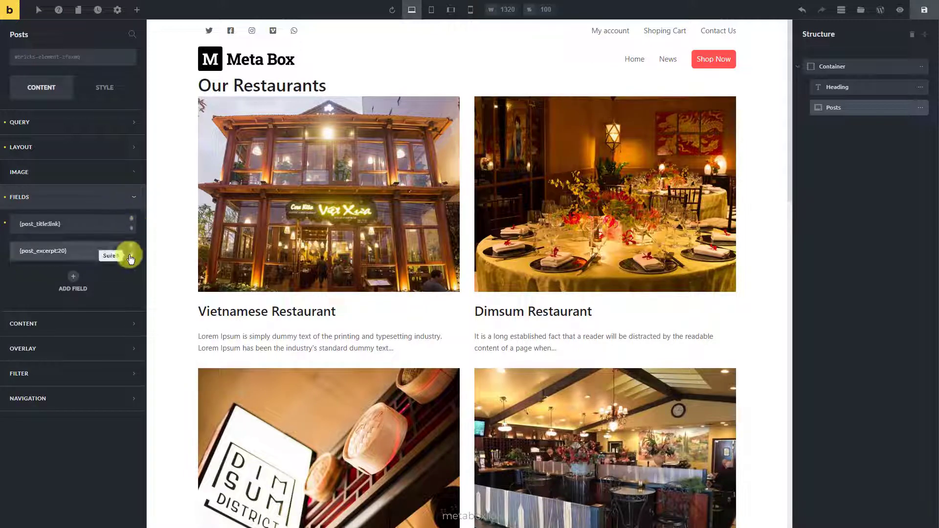
Remove the excerpt field and add voucher terms and Address fields to the restaurant cards.
click(130, 253)
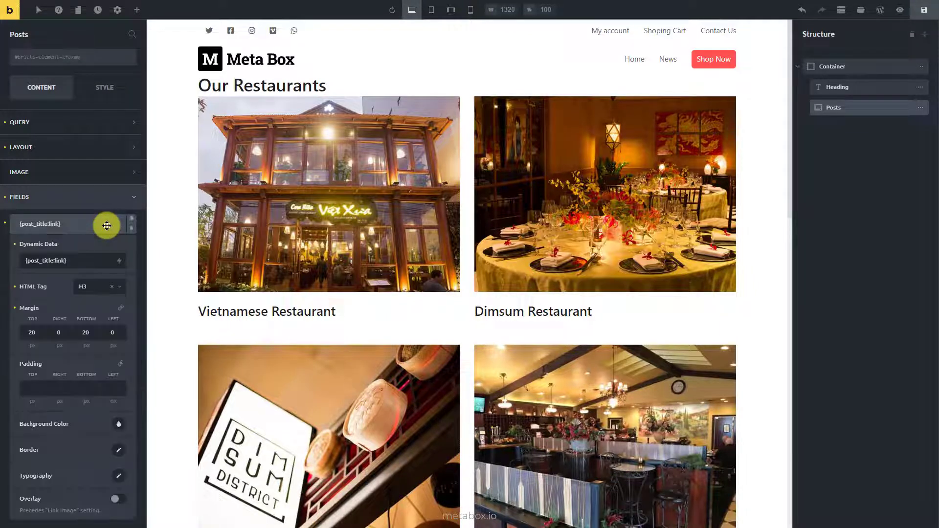
click(82, 286)
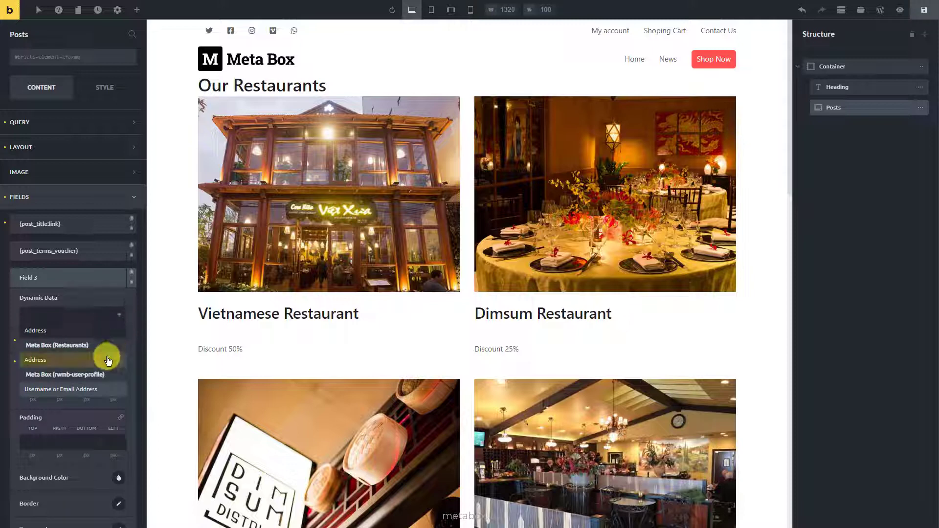
click(35, 345)
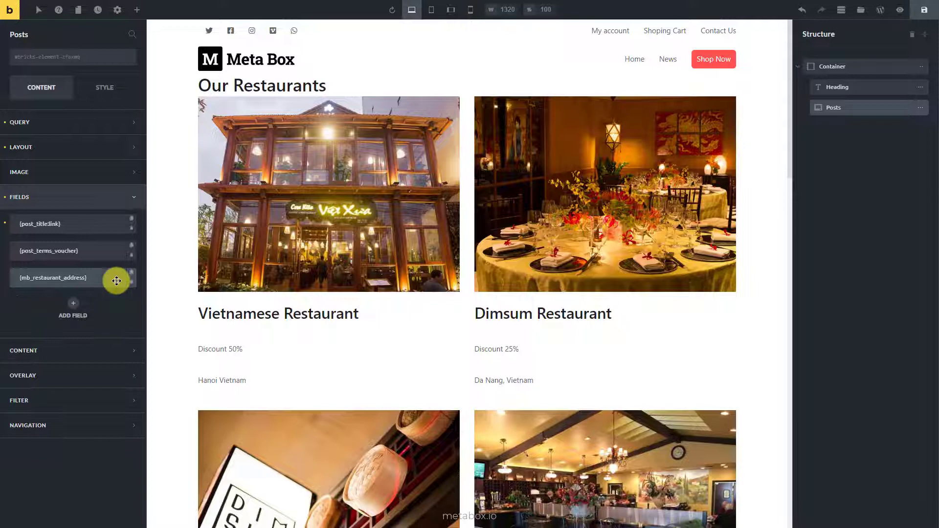
click(72, 307)
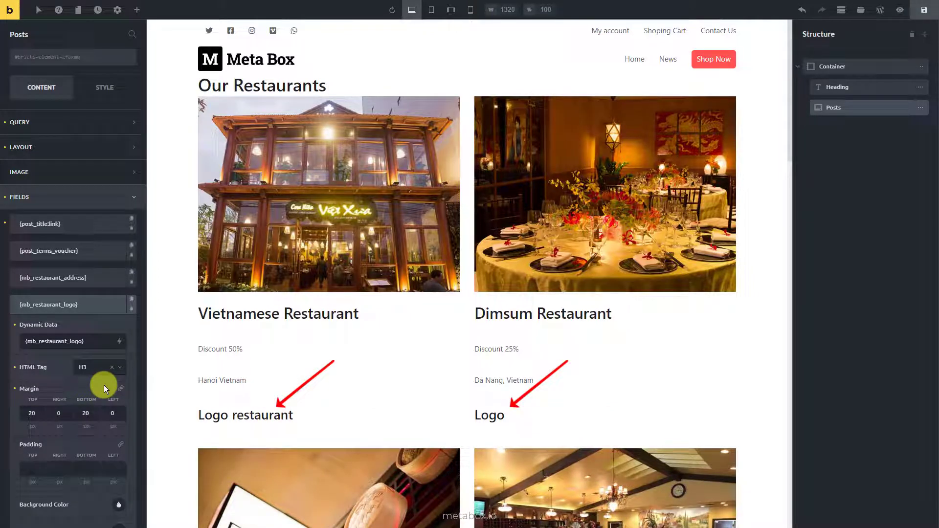
Add the logo field as an image and the open/close status field to each card.
click(62, 340)
text(:image)
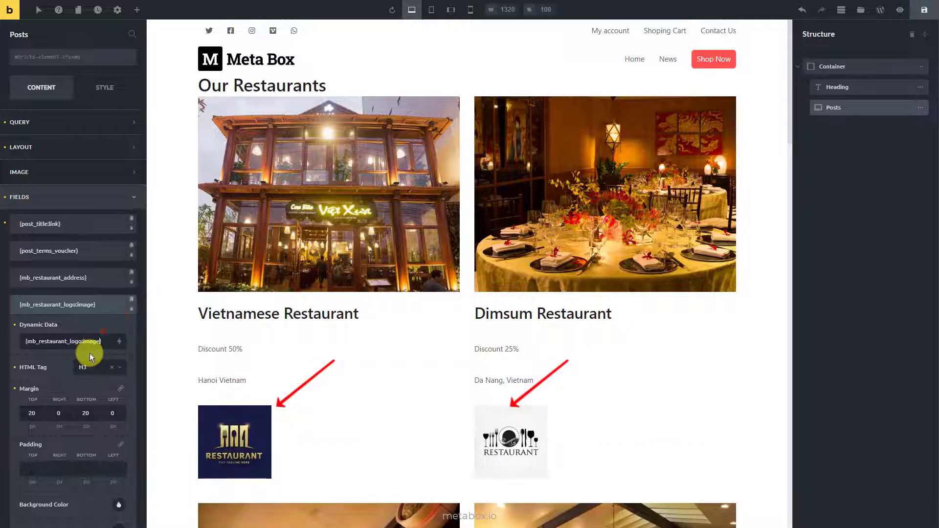
click(62, 341)
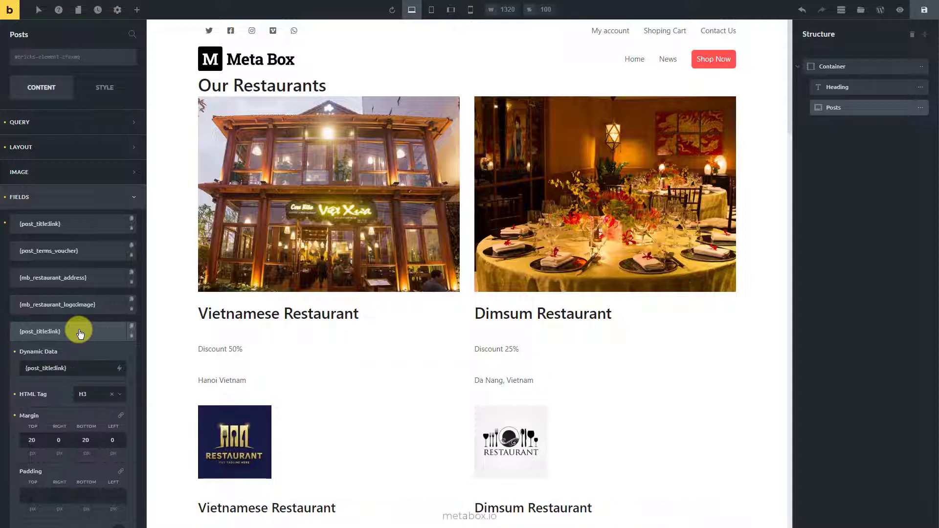
click(118, 371)
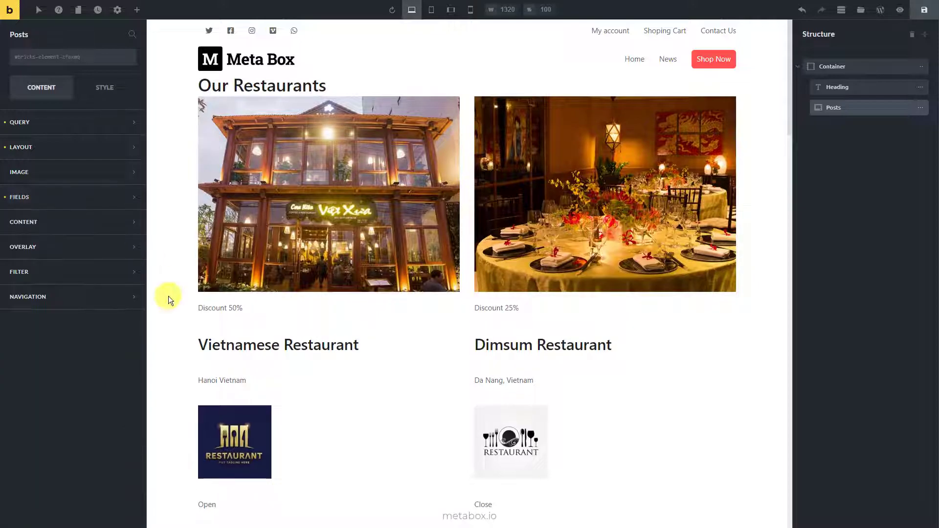
scroll(down, 3)
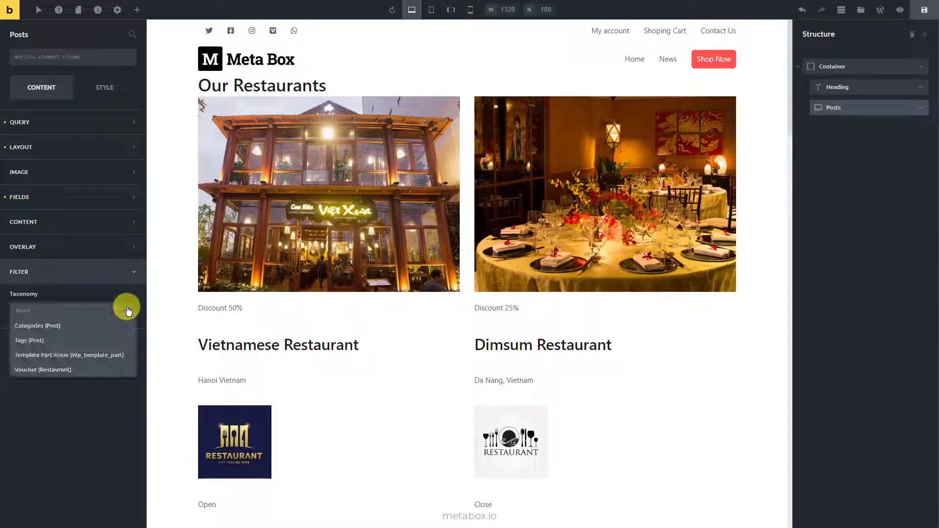
Filter the restaurant grid by the Voucher (Restaurant) taxonomy and test the filter links.
click(43, 370)
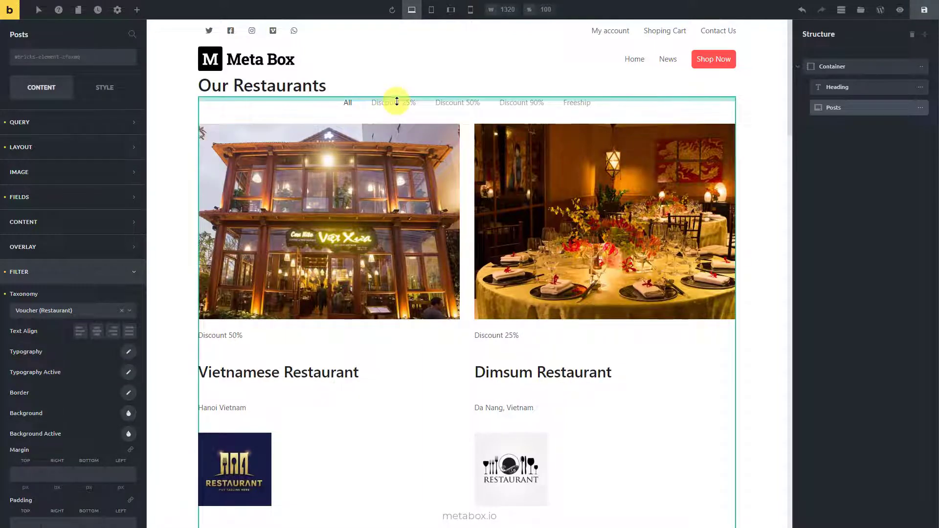
click(521, 102)
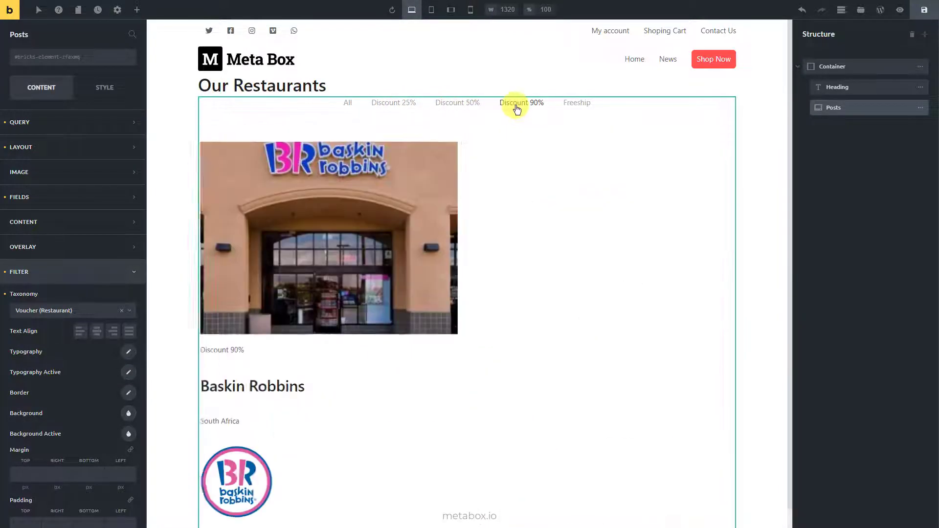
click(347, 103)
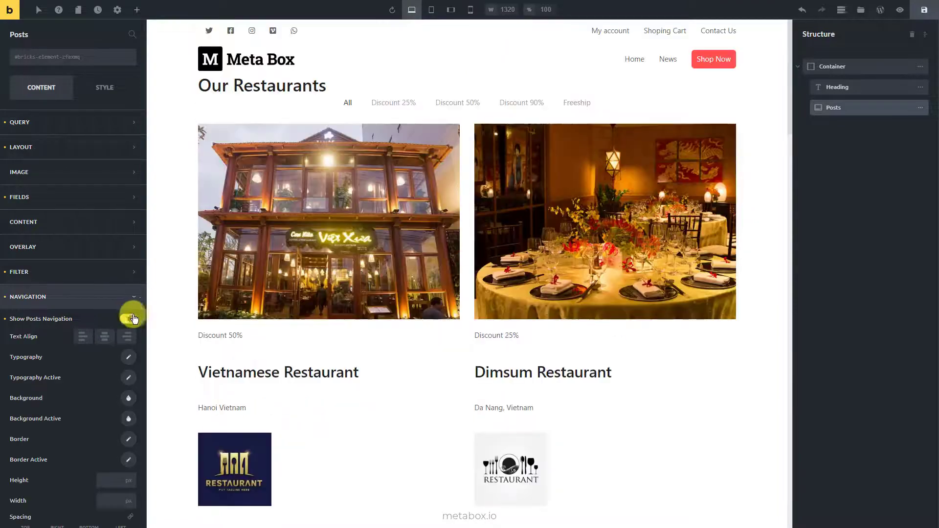
Enable Show Posts Navigation, then leave the builder for the WordPress dashboard.
click(128, 318)
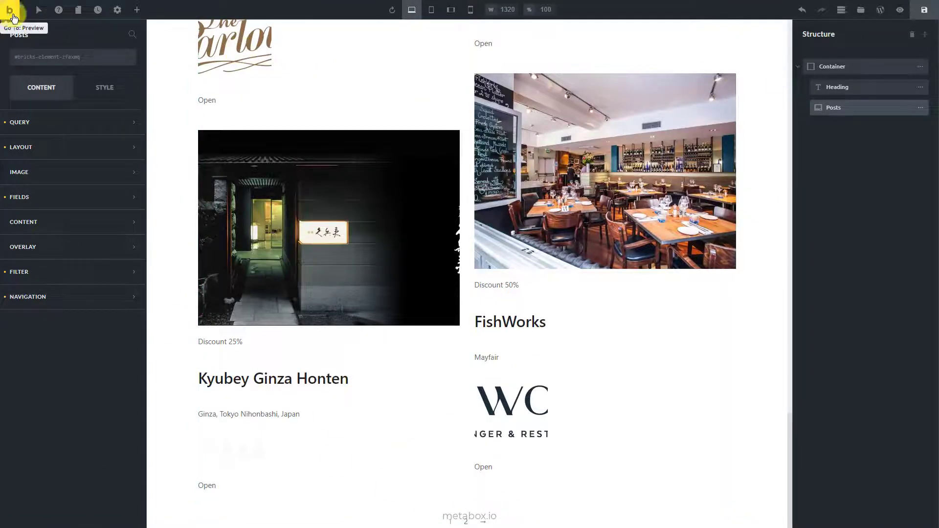
click(11, 9)
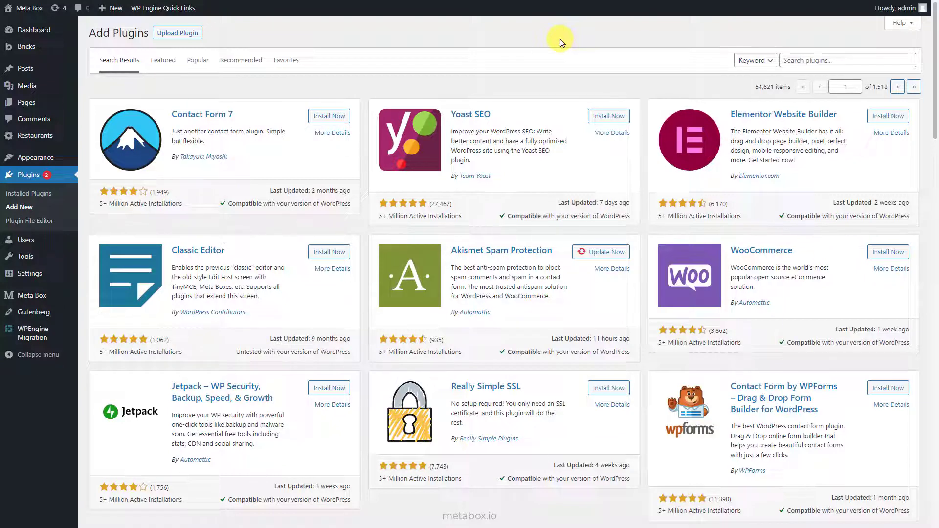
Search 'Custom CSS', install and activate the Simple Custom CSS and JS plugin.
text(Custom CSS)
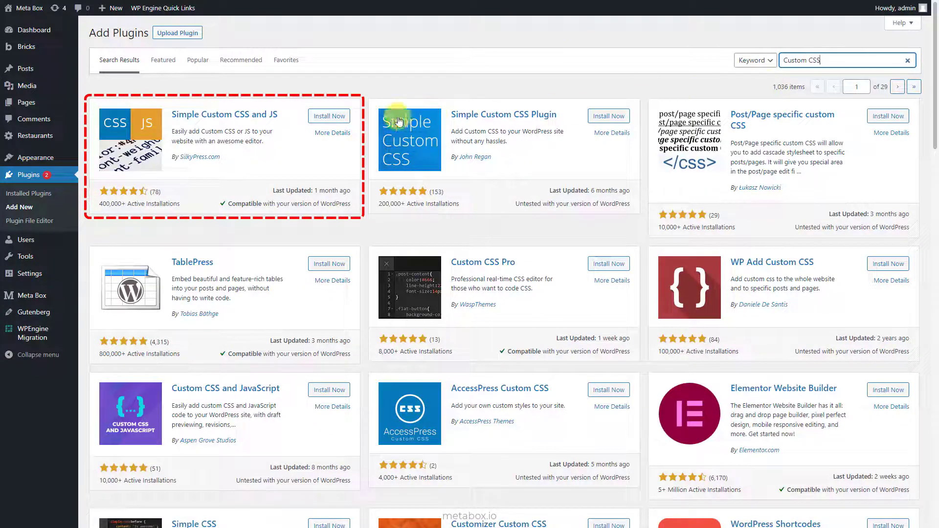
click(328, 115)
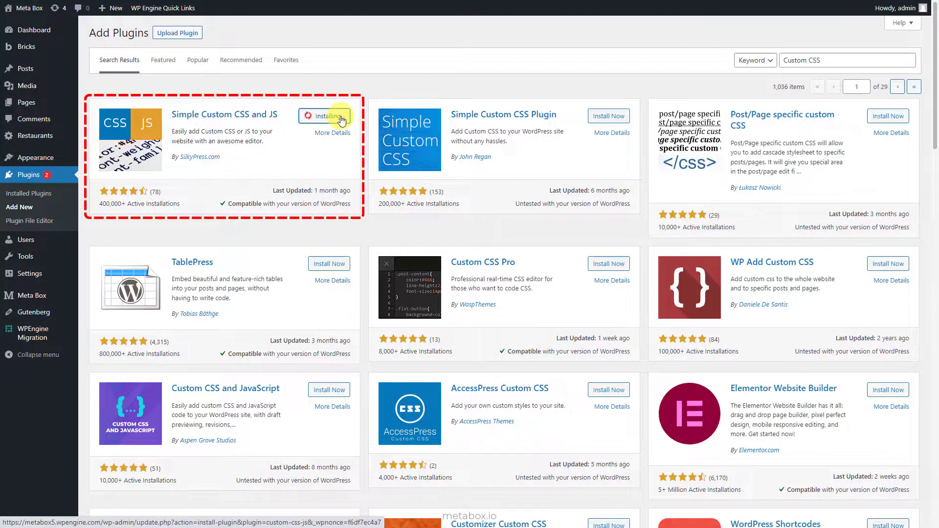
click(331, 115)
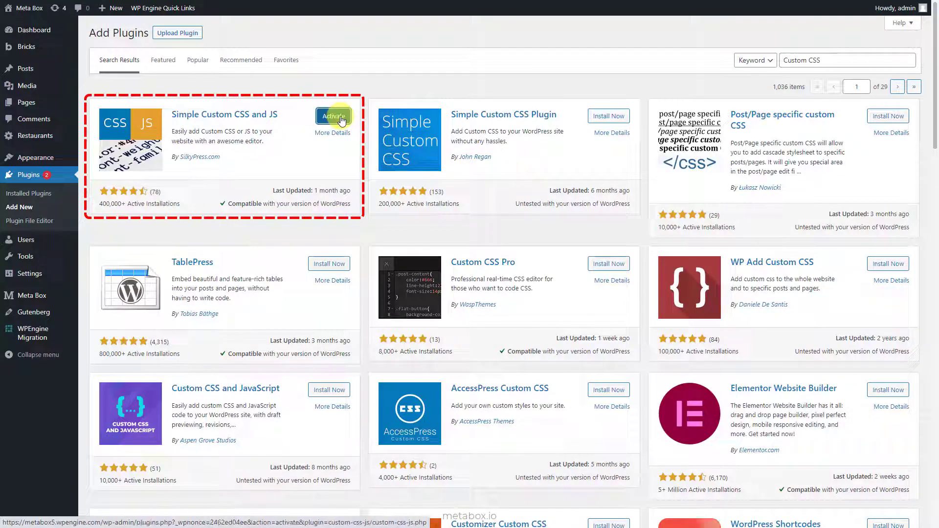
click(333, 117)
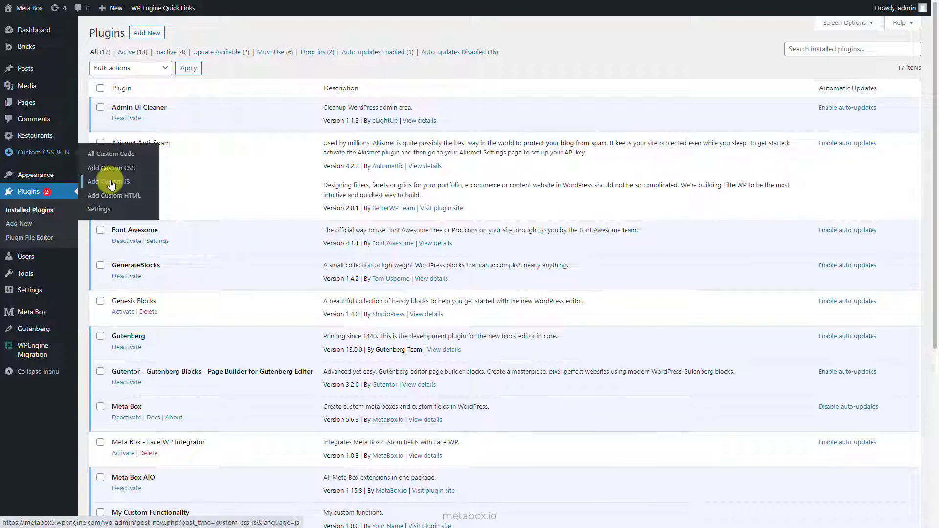
Publish a Status Restaurants jQuery snippet marking open/close statuses, loaded in the footer.
click(107, 182)
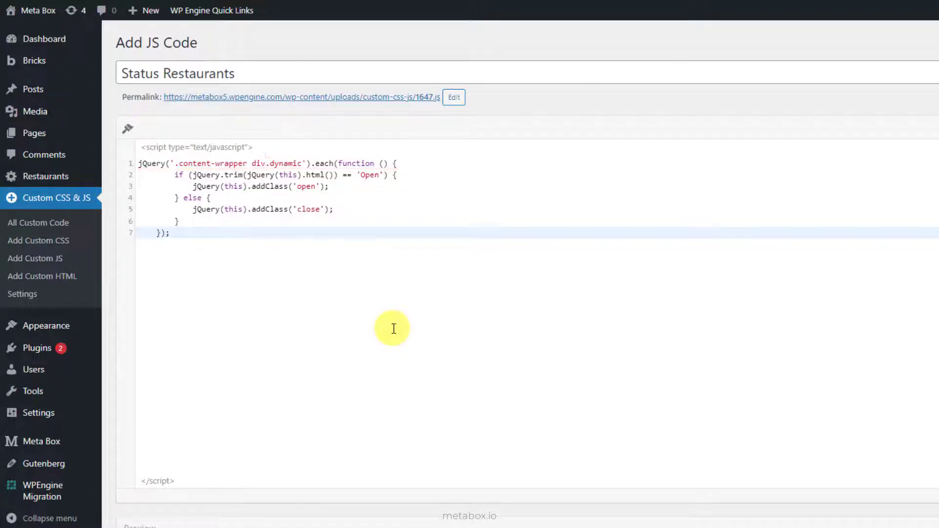
drag(173, 175, 329, 186)
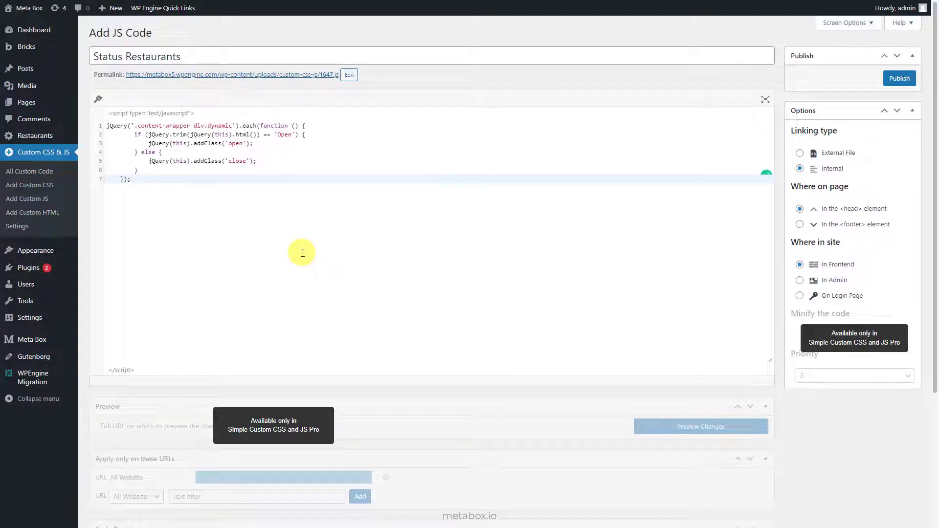
click(799, 224)
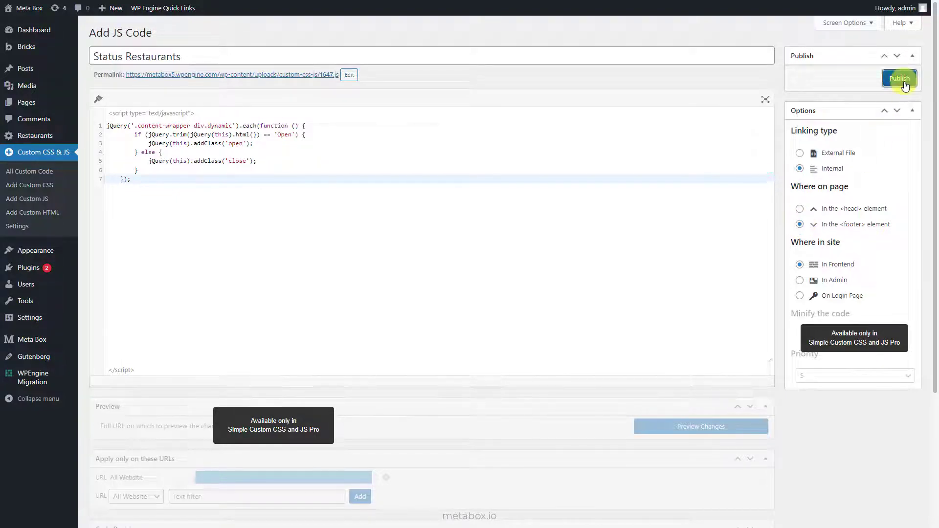
click(899, 78)
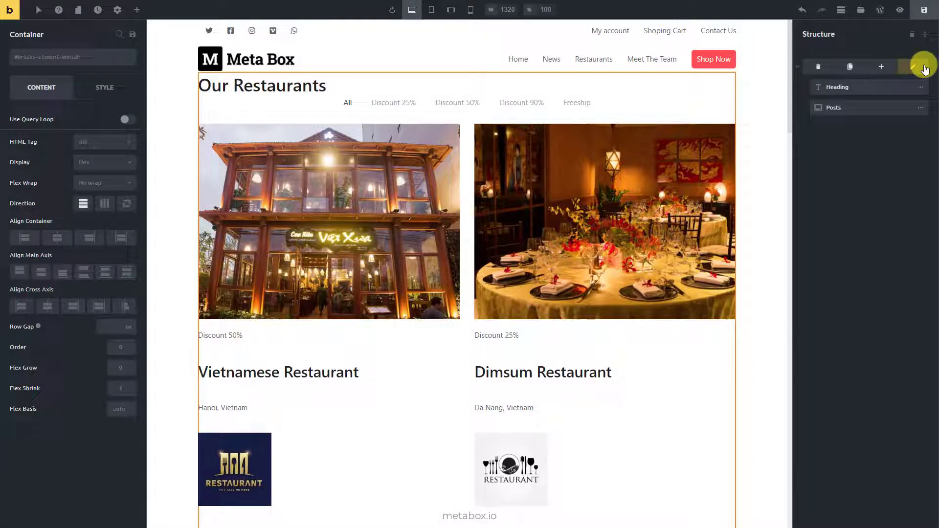
Give the Our Restaurants heading a 50 bottom margin and center it.
click(103, 88)
text(50)
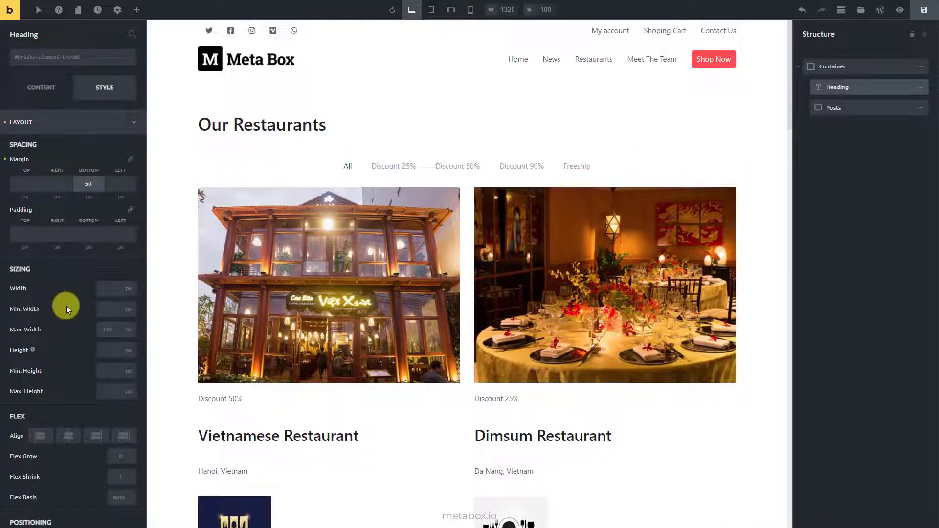
click(67, 435)
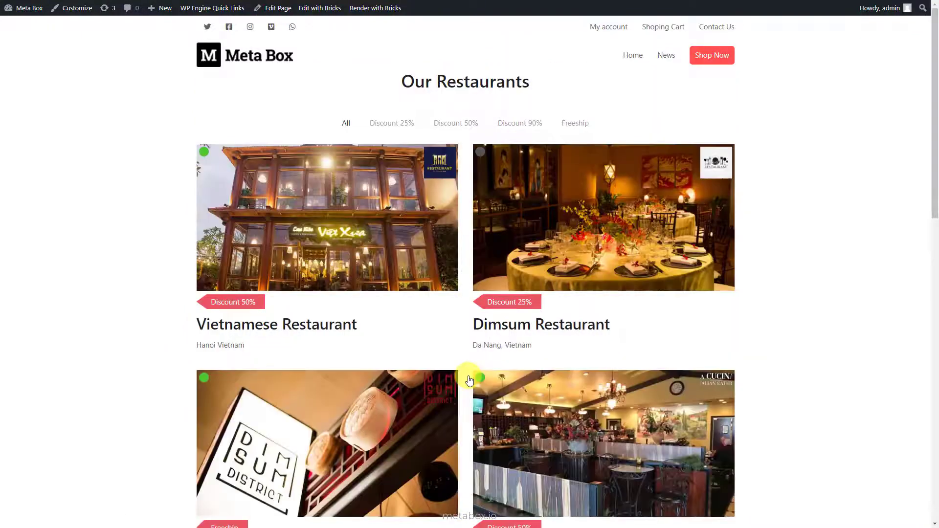
click(391, 123)
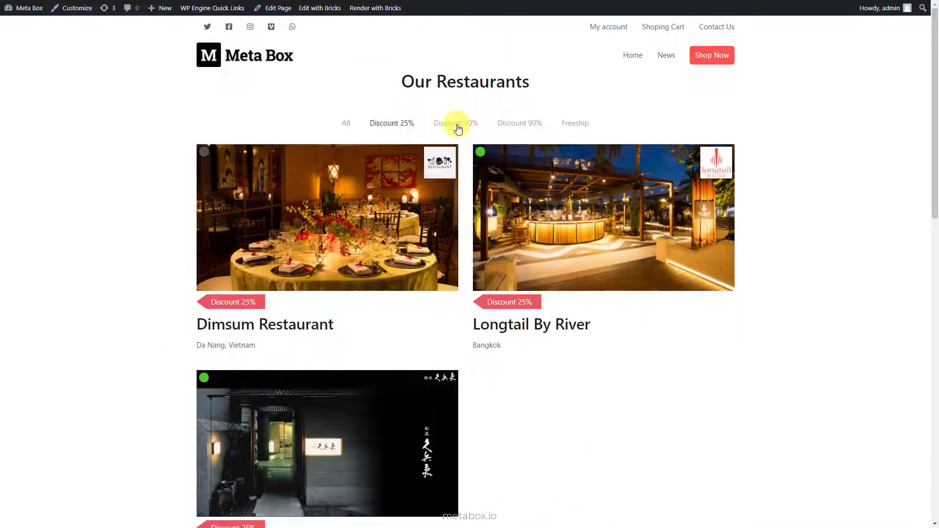
click(574, 123)
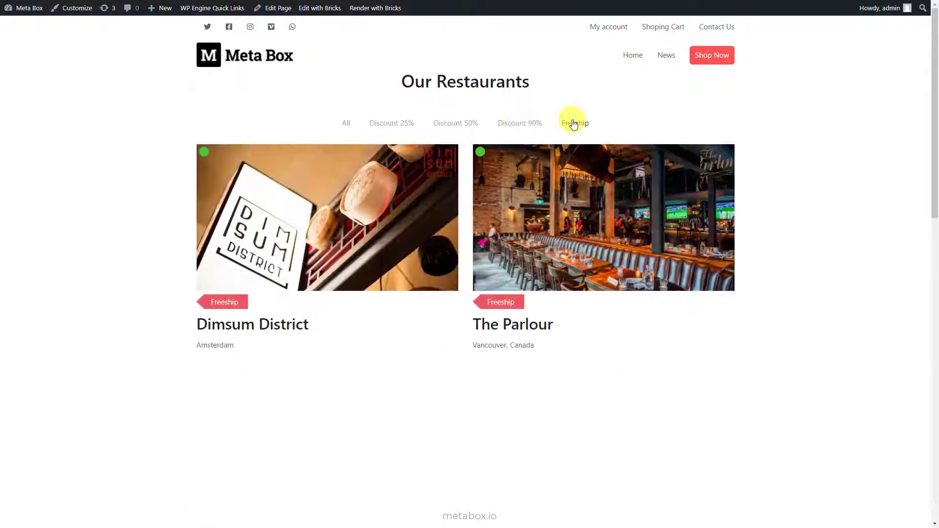
click(346, 122)
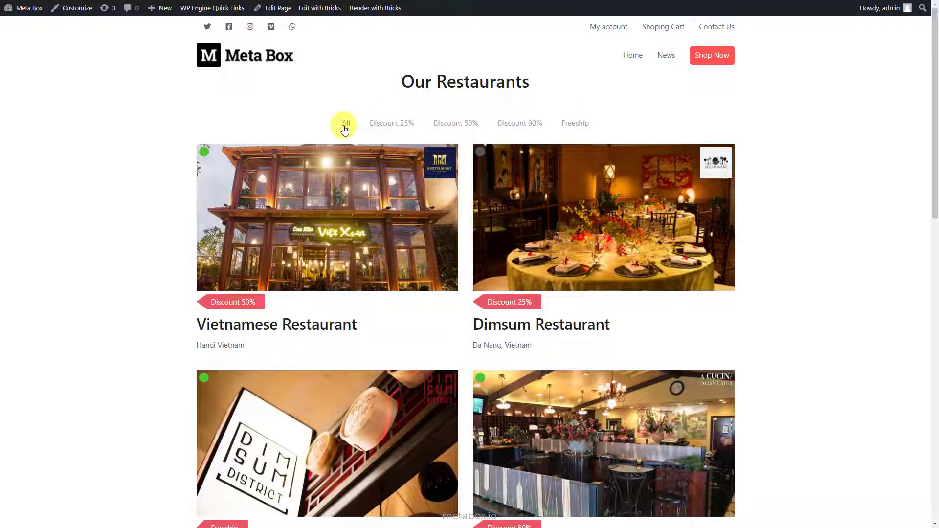